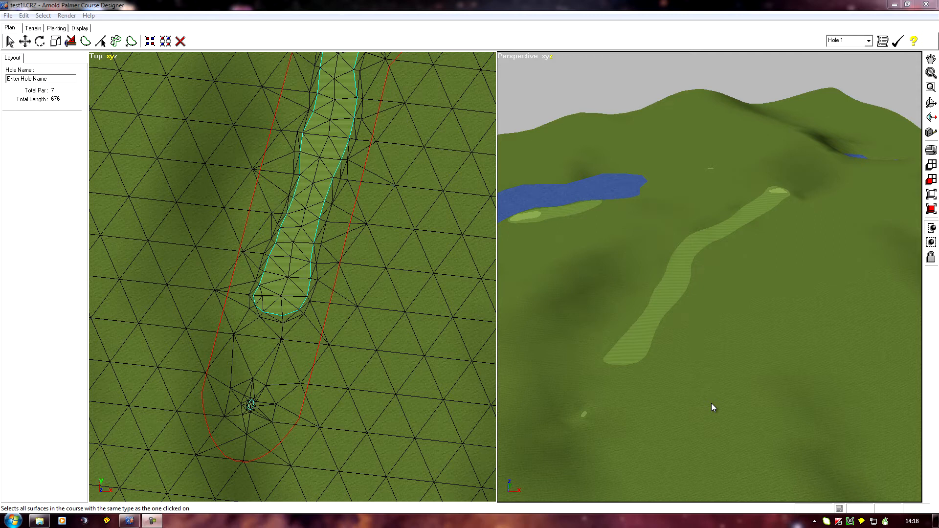
# Show the Terrain surface types list from None and Rough through Fairway.
pyautogui.click(30, 28)
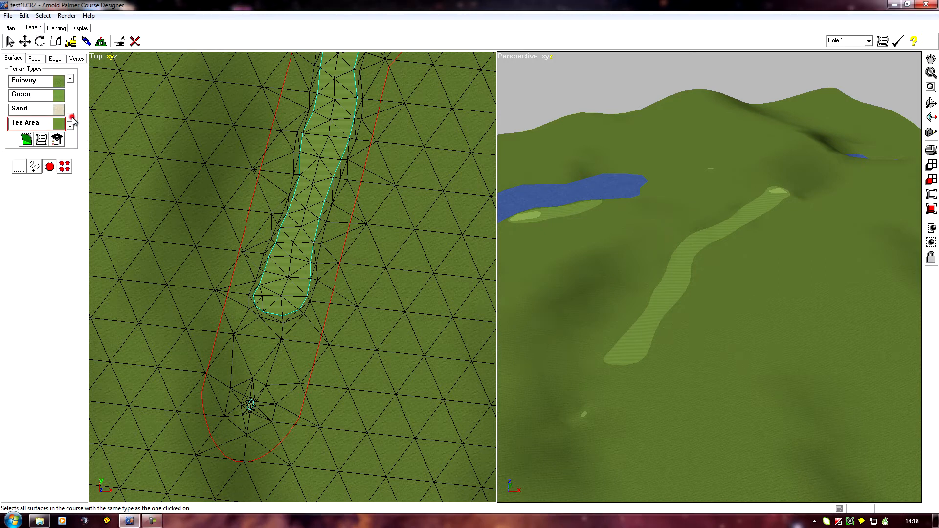
pyautogui.scroll(-3)
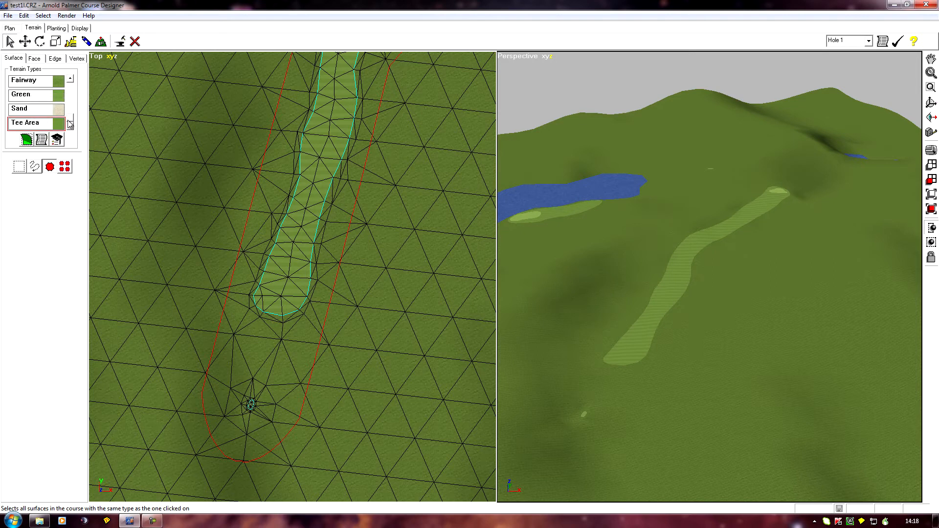
pyautogui.click(72, 82)
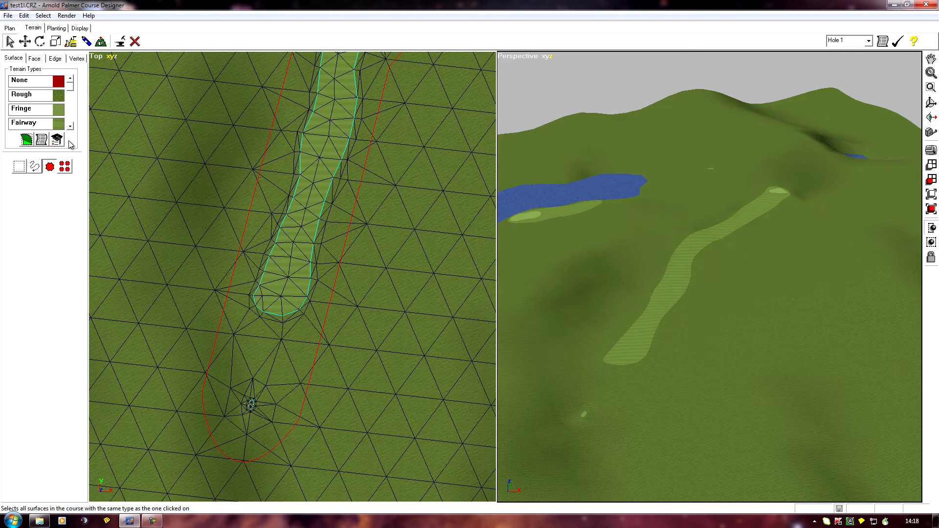
pyautogui.moveTo(55, 139)
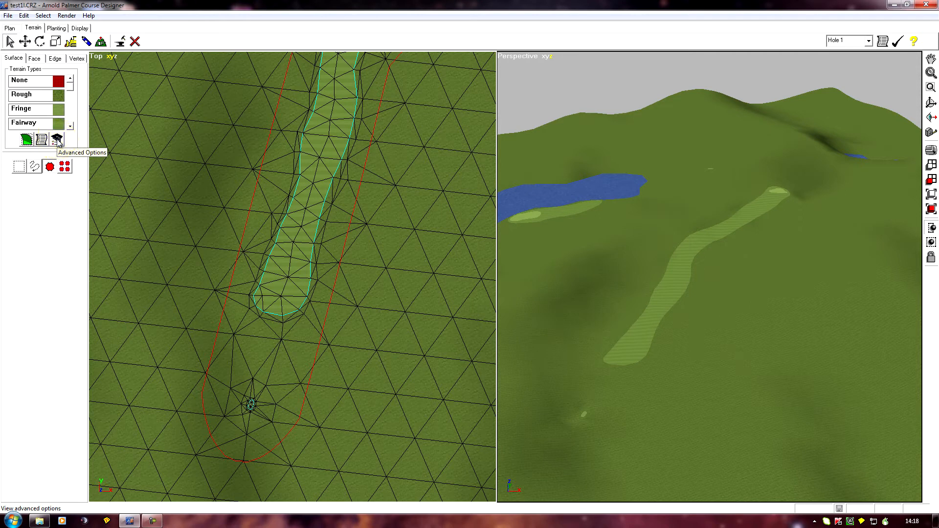
# Select Fairway as the current terrain type and bring up Advanced Terrain Type Options for it.
pyautogui.click(47, 140)
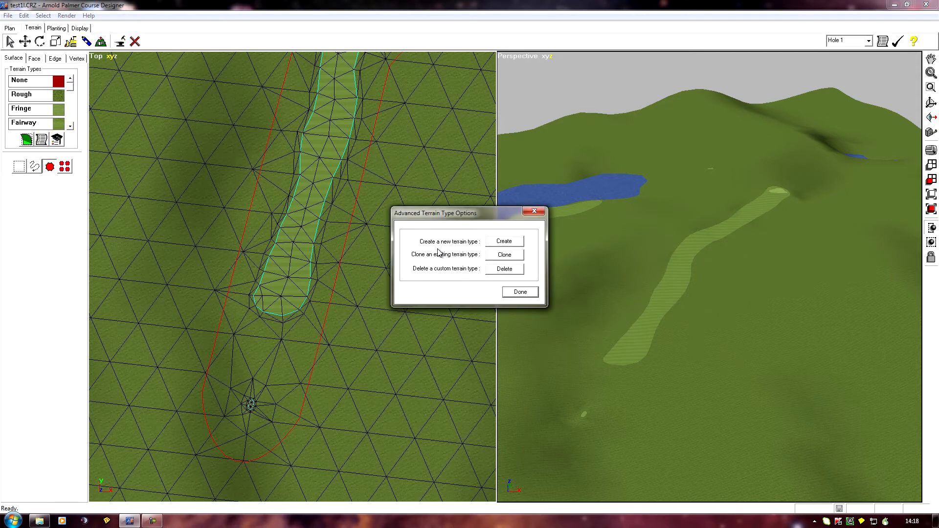
pyautogui.moveTo(481, 250)
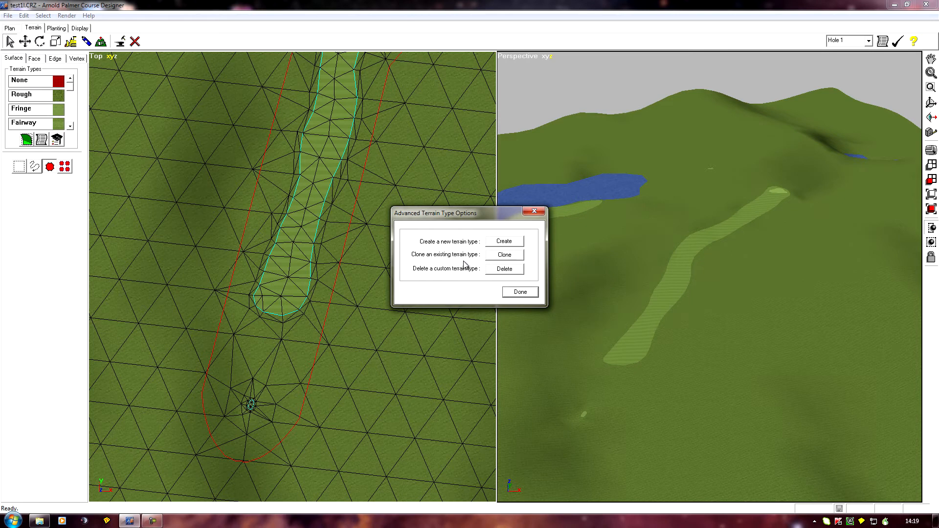
pyautogui.moveTo(415, 262)
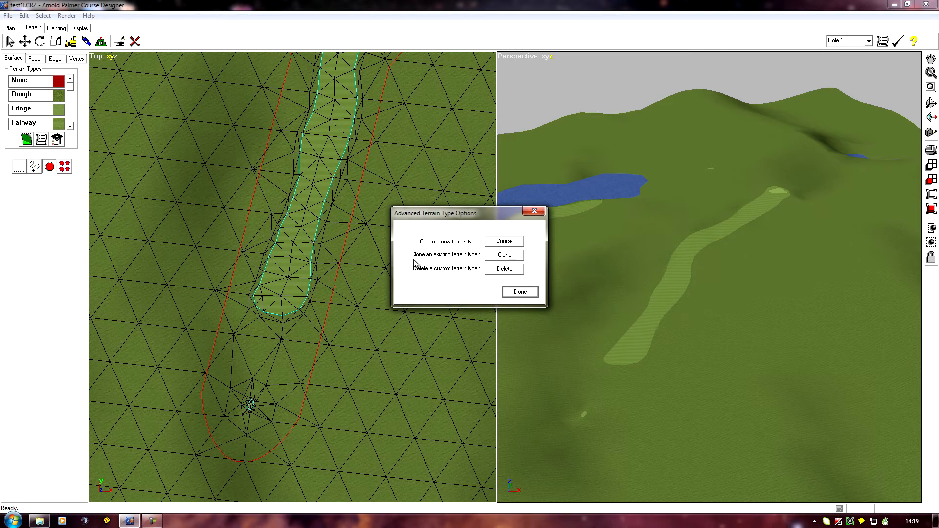
pyautogui.moveTo(505, 245)
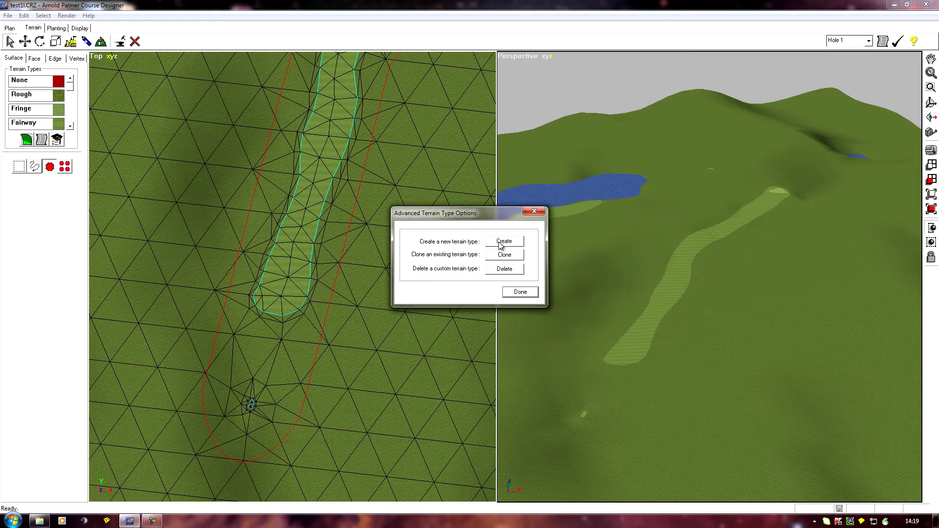
pyautogui.moveTo(506, 244)
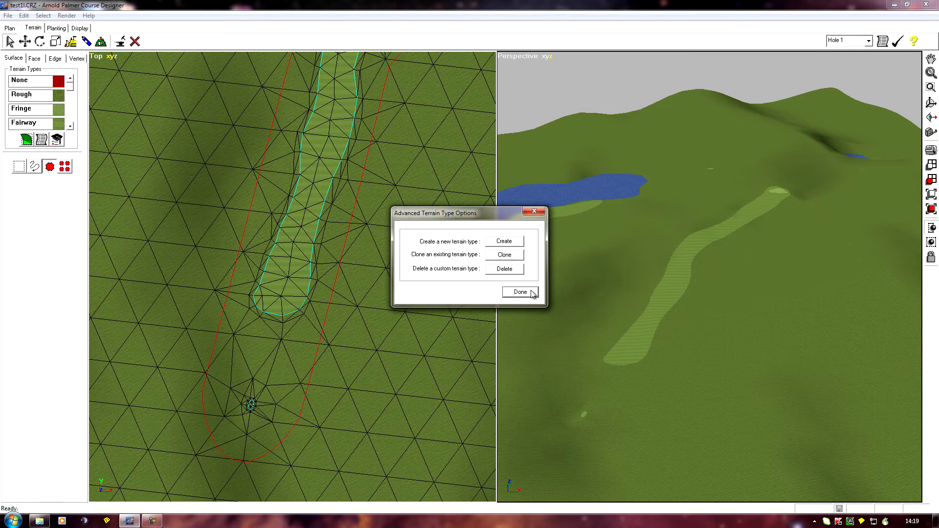
pyautogui.click(520, 292)
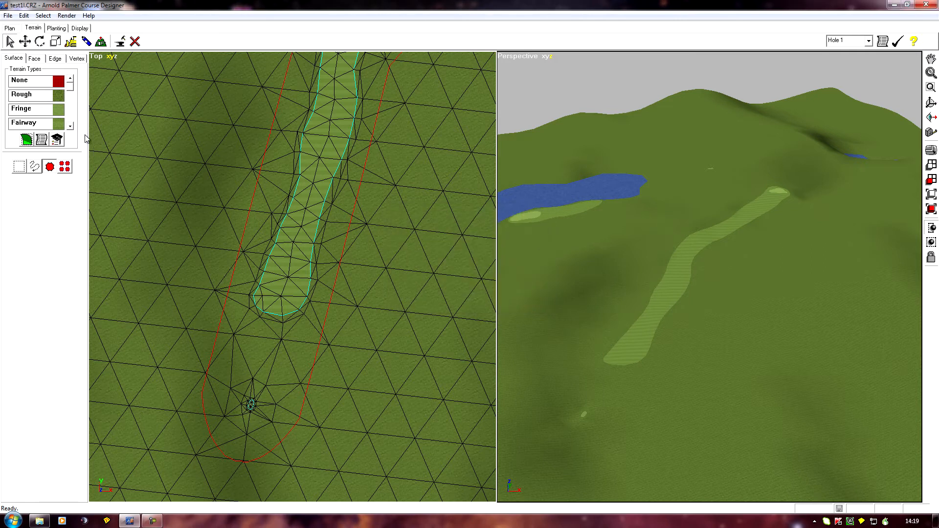
pyautogui.click(27, 125)
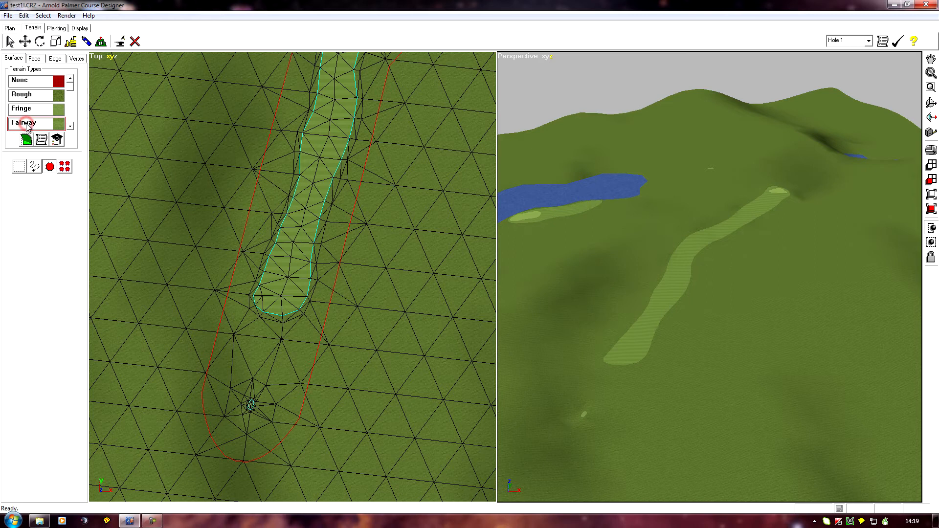
pyautogui.click(57, 140)
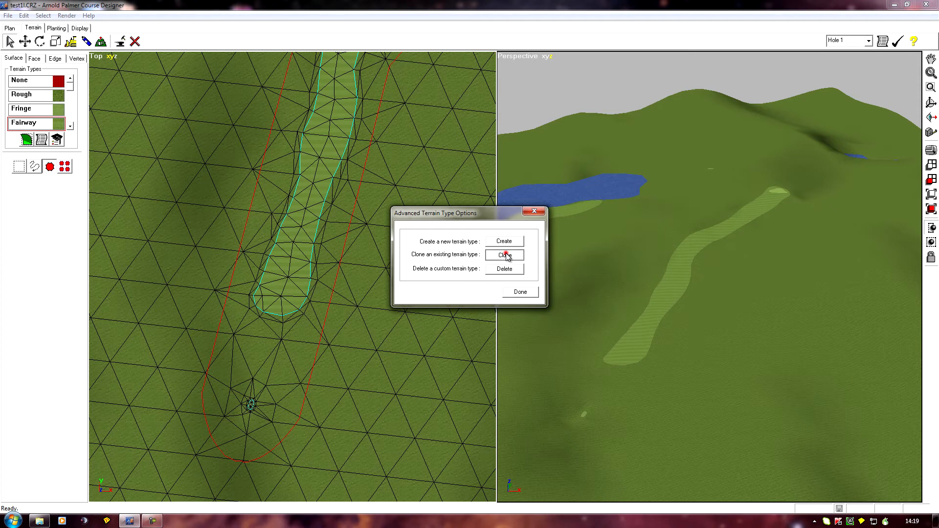
# Clone the Fairway terrain type into a new type named Fw2.
pyautogui.click(504, 254)
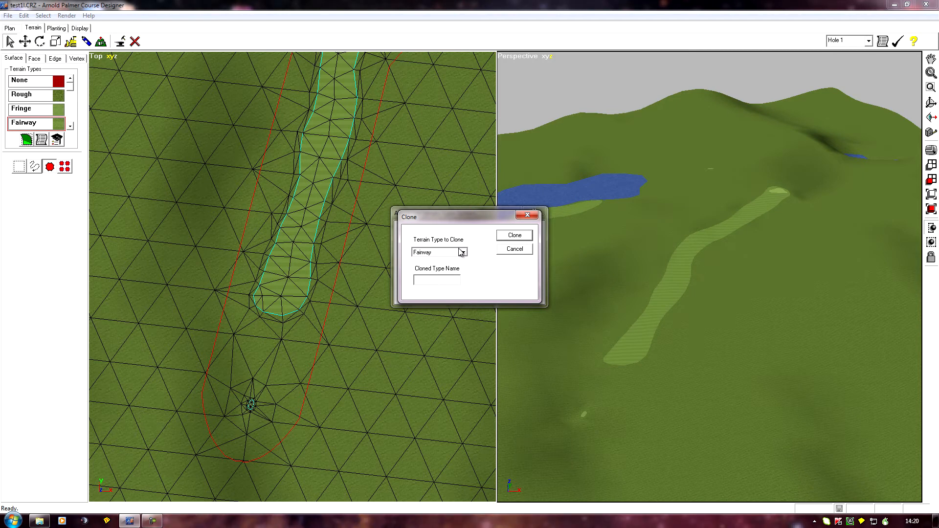
pyautogui.click(468, 252)
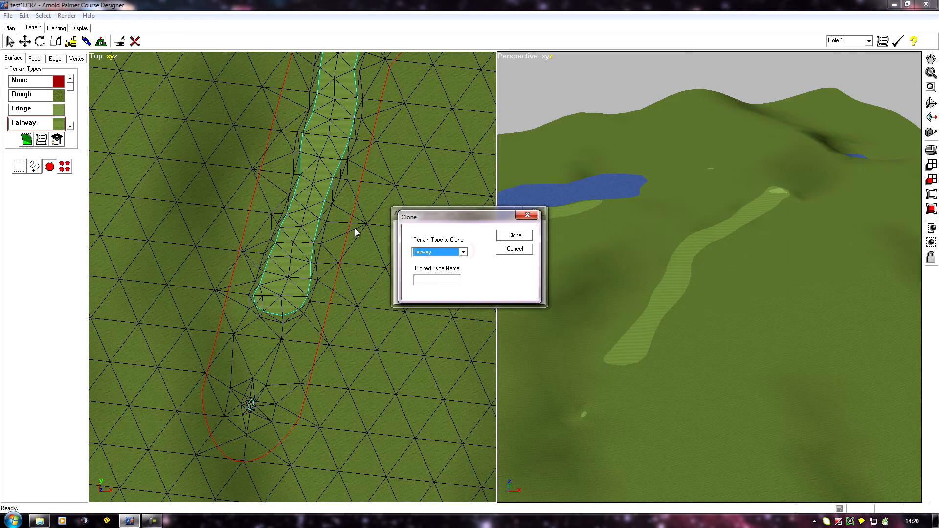
pyautogui.moveTo(229, 166)
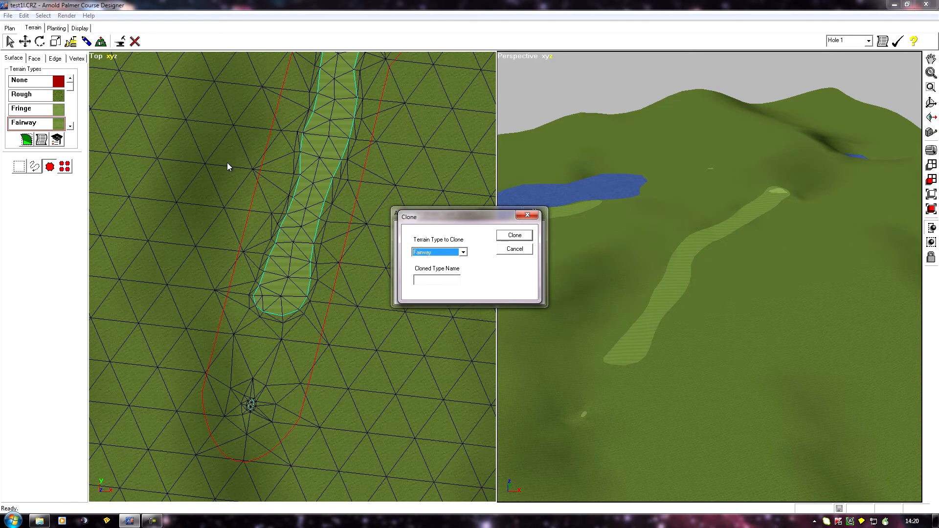
pyautogui.click(438, 282)
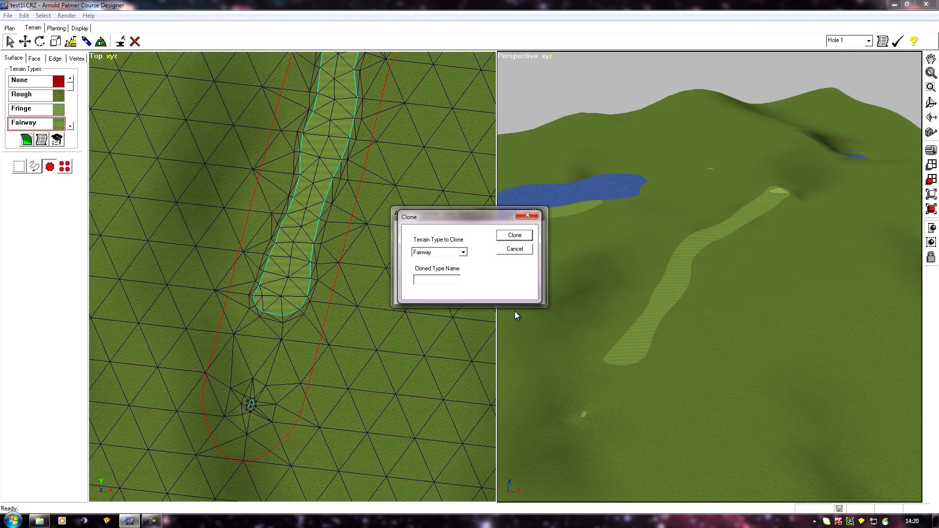
pyautogui.moveTo(438, 258)
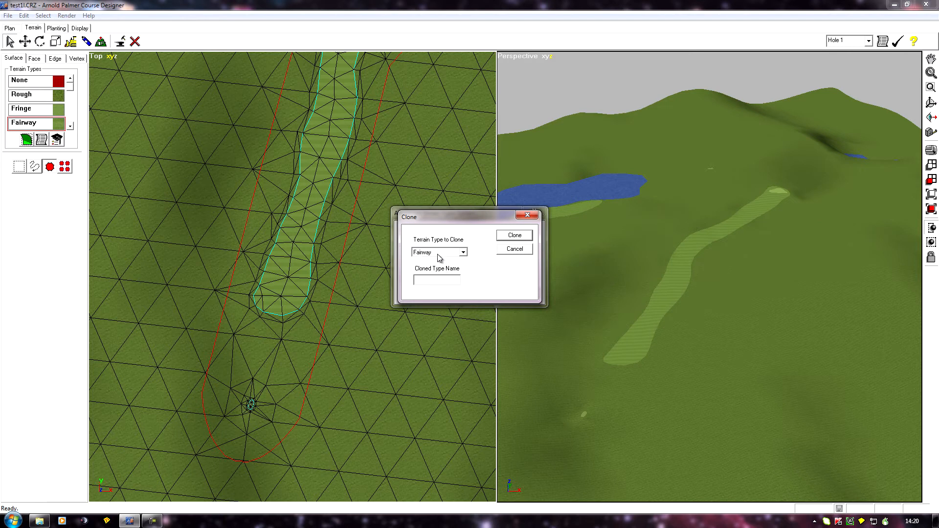
pyautogui.click(436, 280)
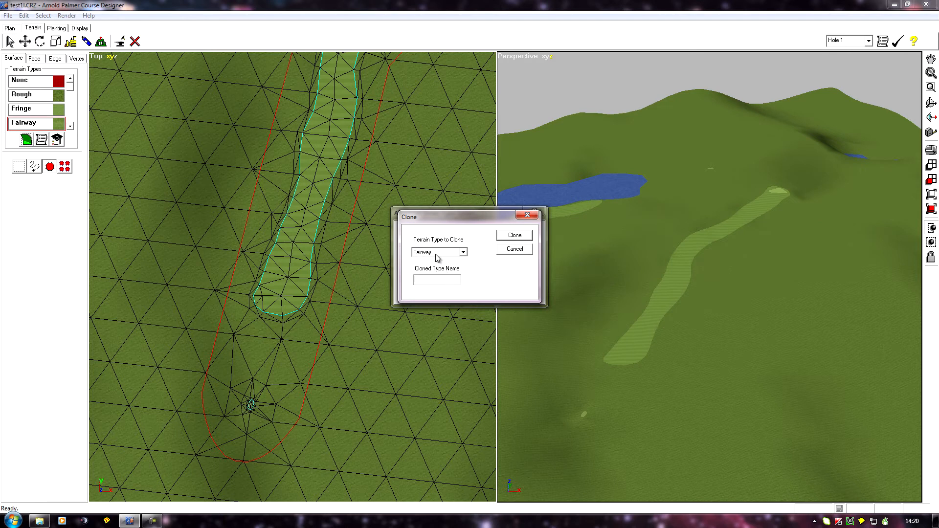
pyautogui.moveTo(479, 283)
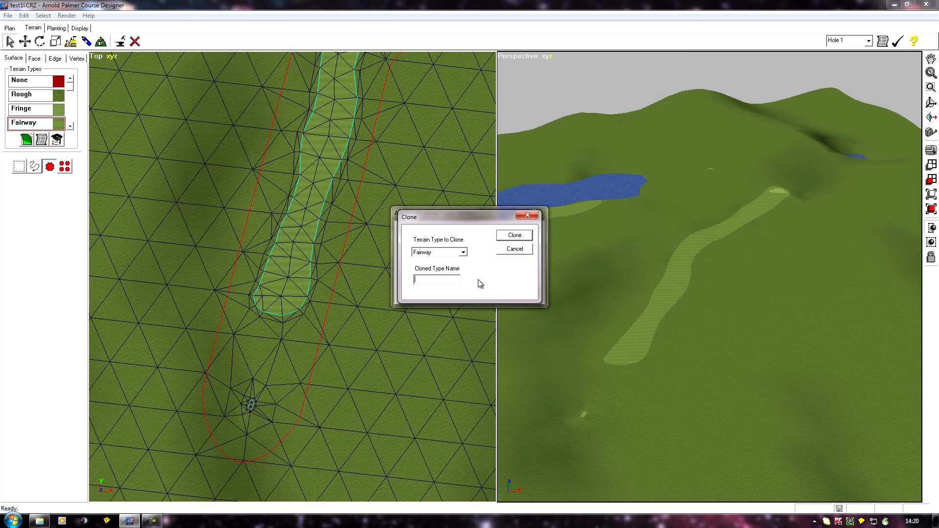
pyautogui.write('Fw2')
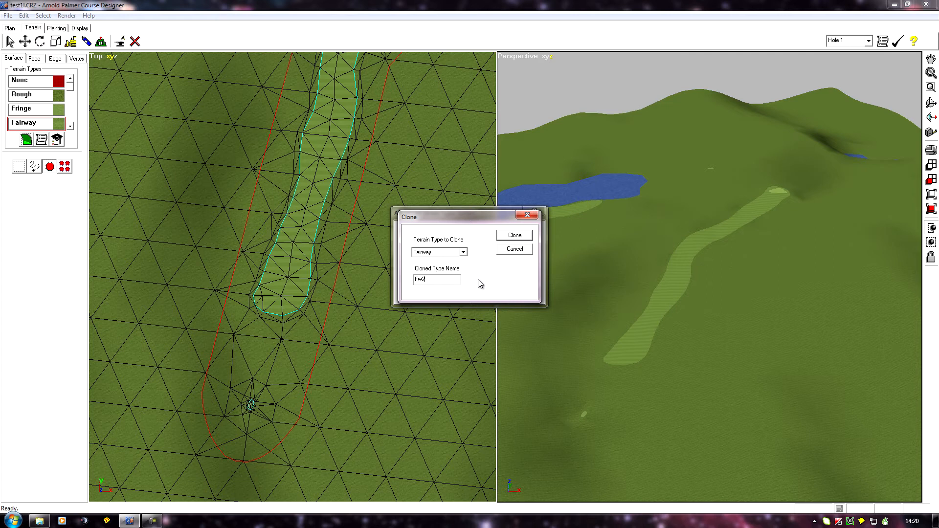
pyautogui.click(515, 235)
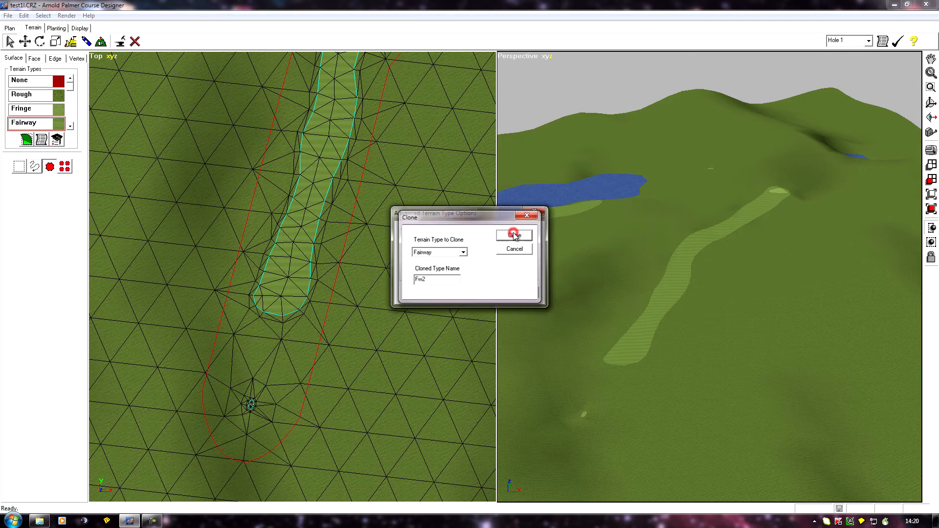
pyautogui.click(514, 234)
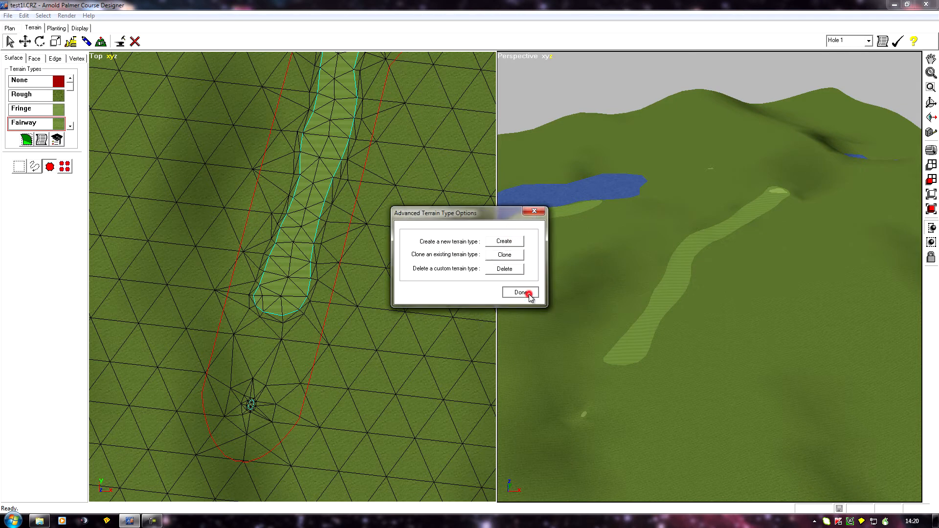
# Leave the advanced options and choose the new Fw2 fairway entry in the Terrain Types list.
pyautogui.click(520, 292)
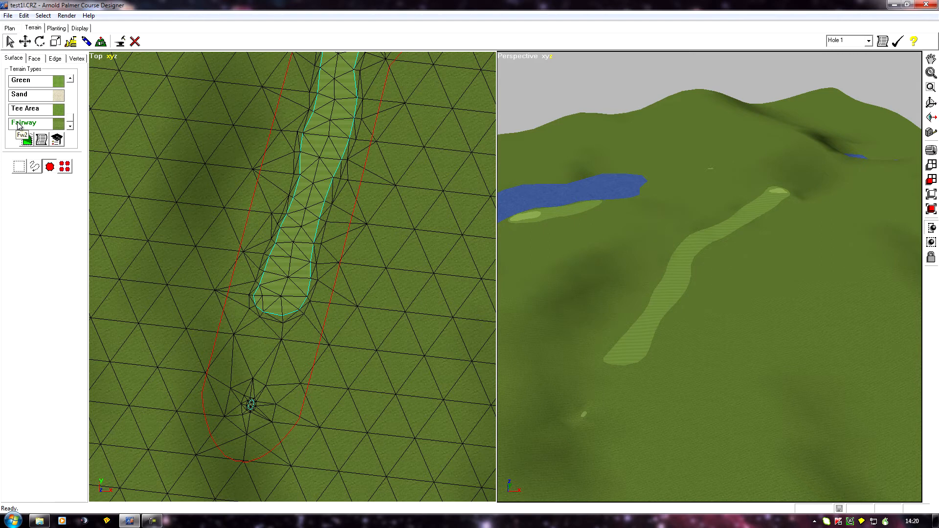
pyautogui.click(29, 125)
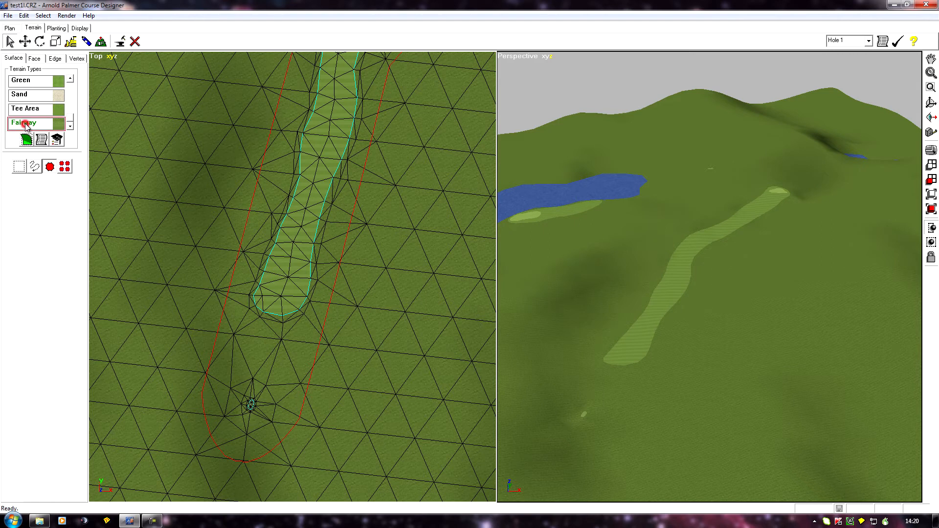
pyautogui.moveTo(40, 141)
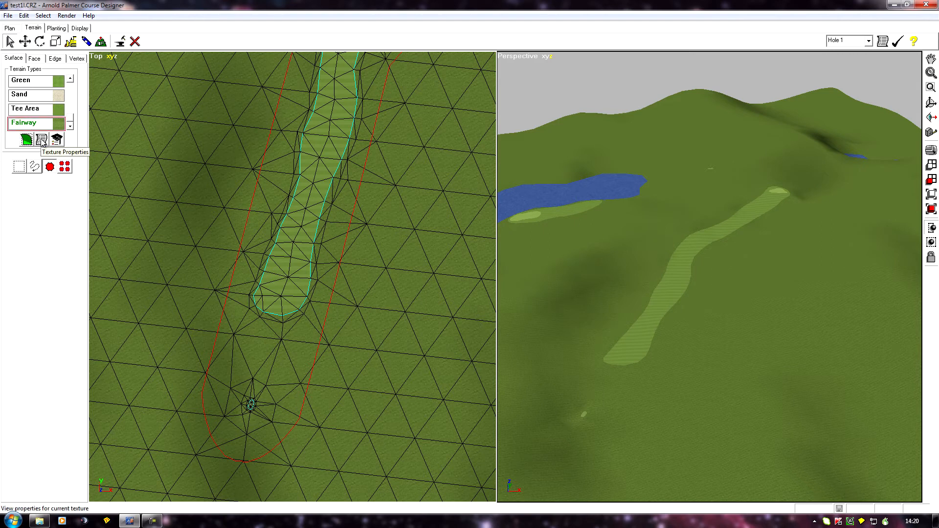
pyautogui.click(36, 139)
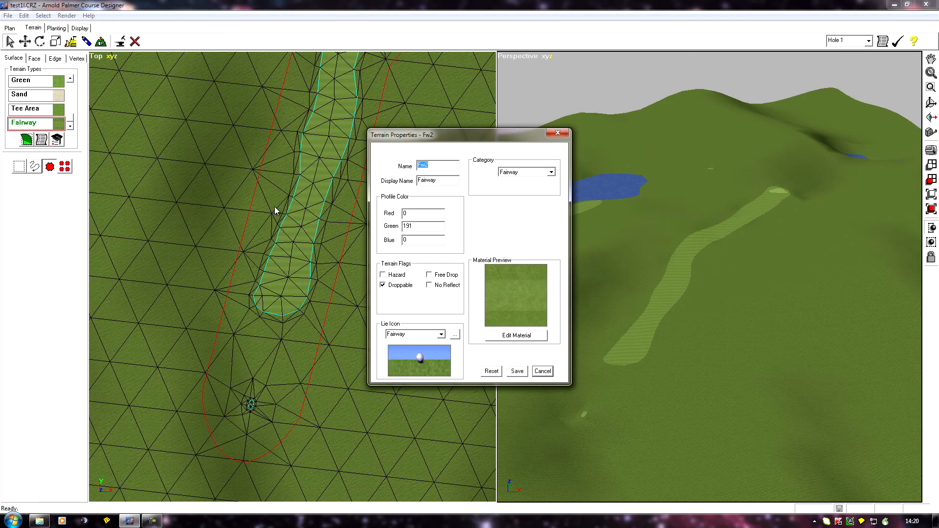
pyautogui.moveTo(495, 231)
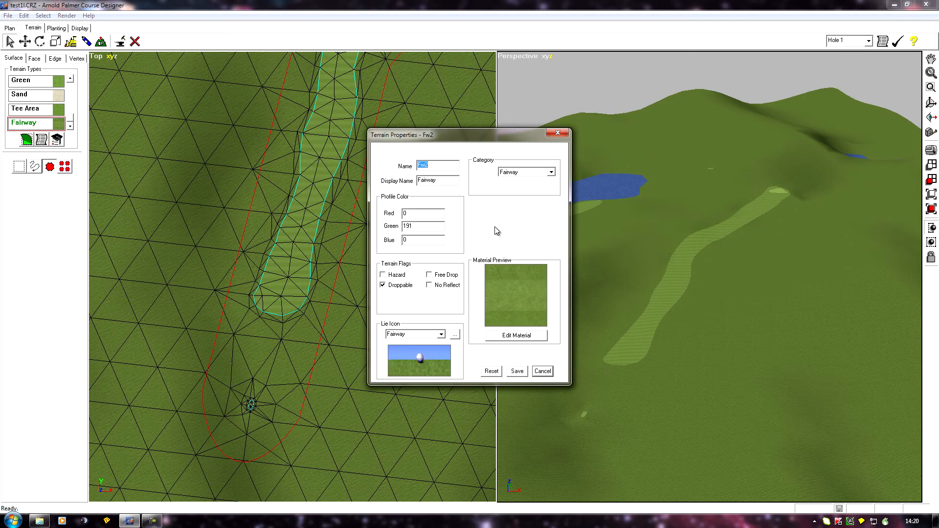
pyautogui.moveTo(461, 300)
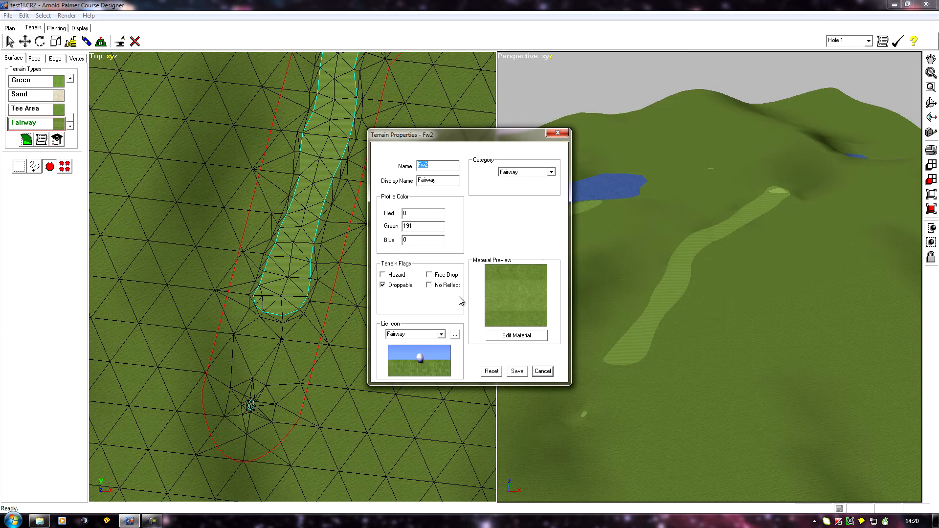
pyautogui.moveTo(411, 288)
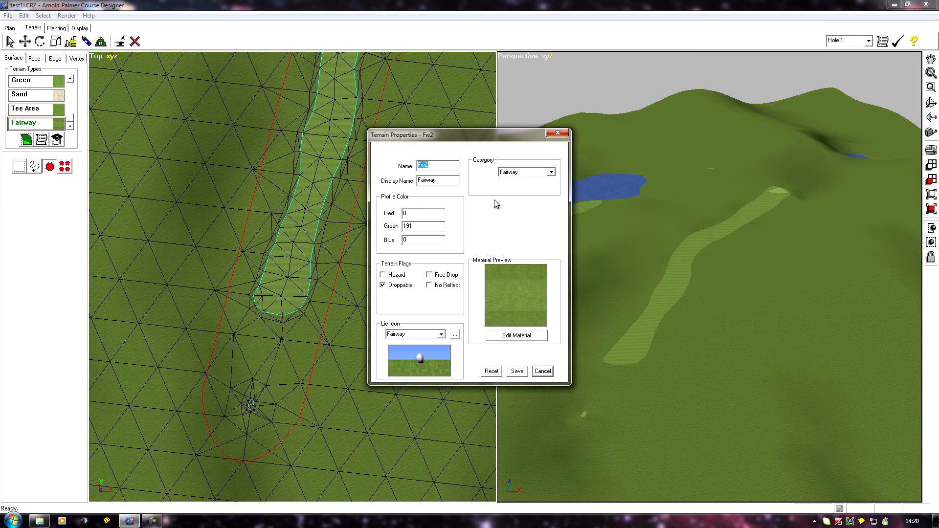
pyautogui.moveTo(477, 366)
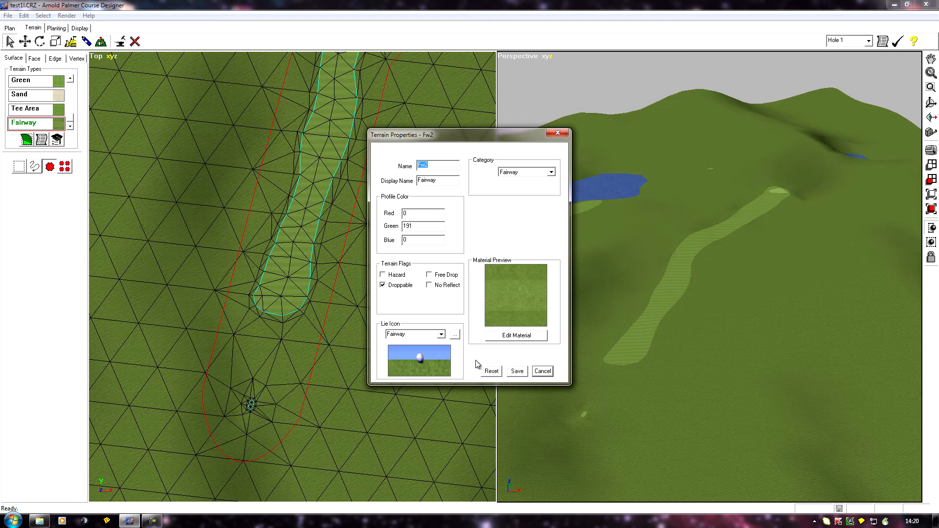
pyautogui.moveTo(520, 292)
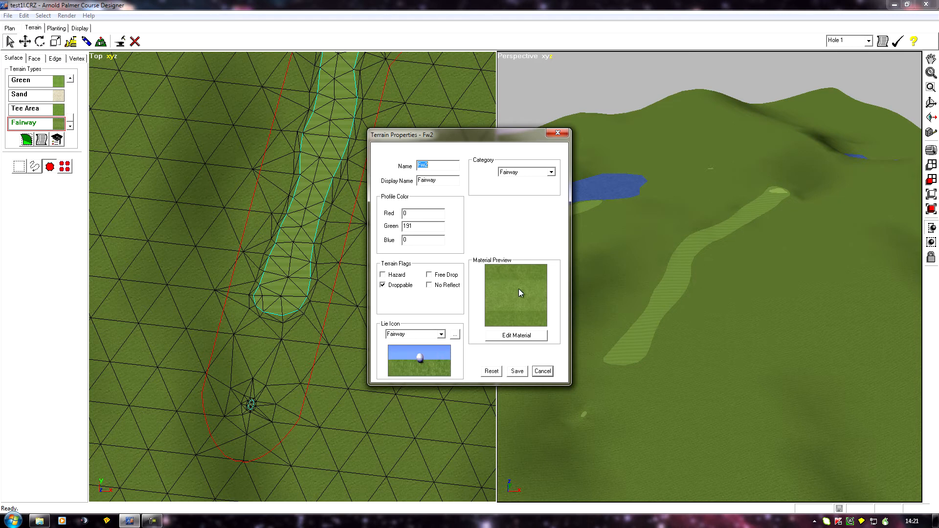
pyautogui.moveTo(422, 253)
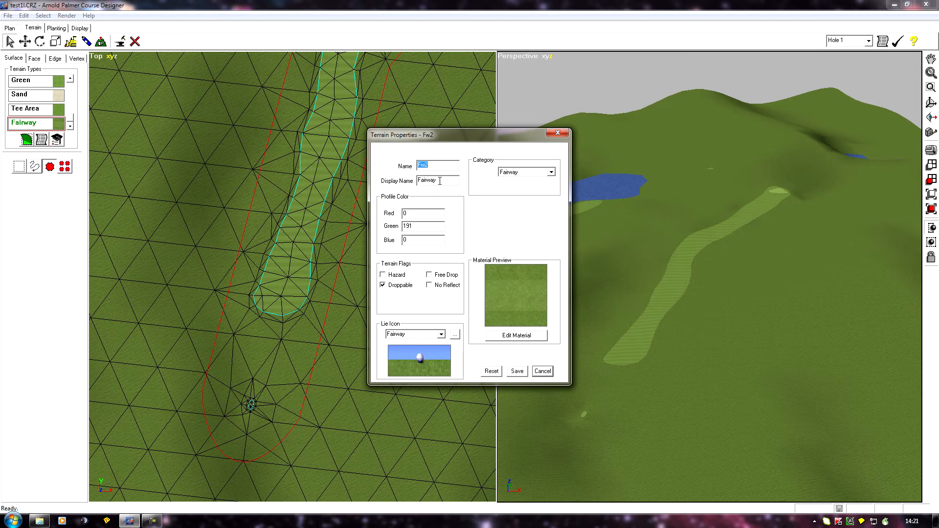
pyautogui.moveTo(444, 176)
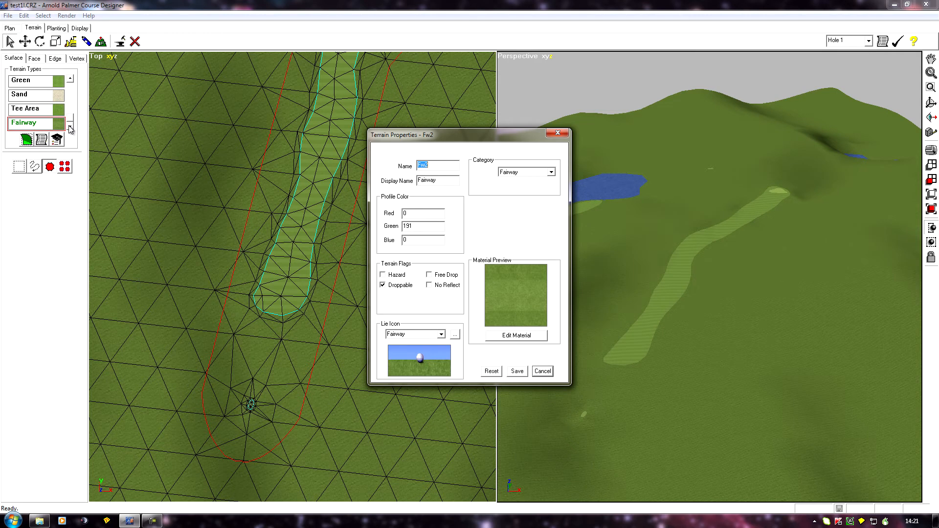
pyautogui.moveTo(31, 129)
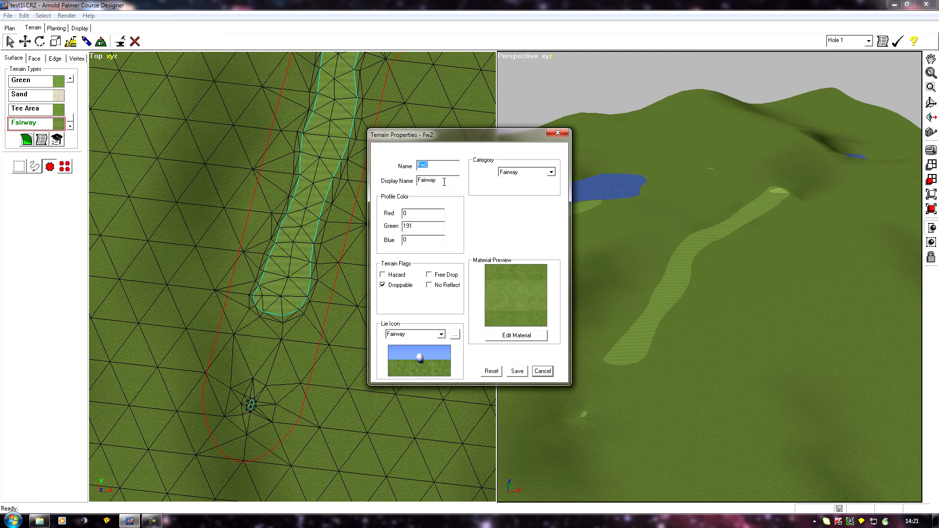
pyautogui.moveTo(446, 183)
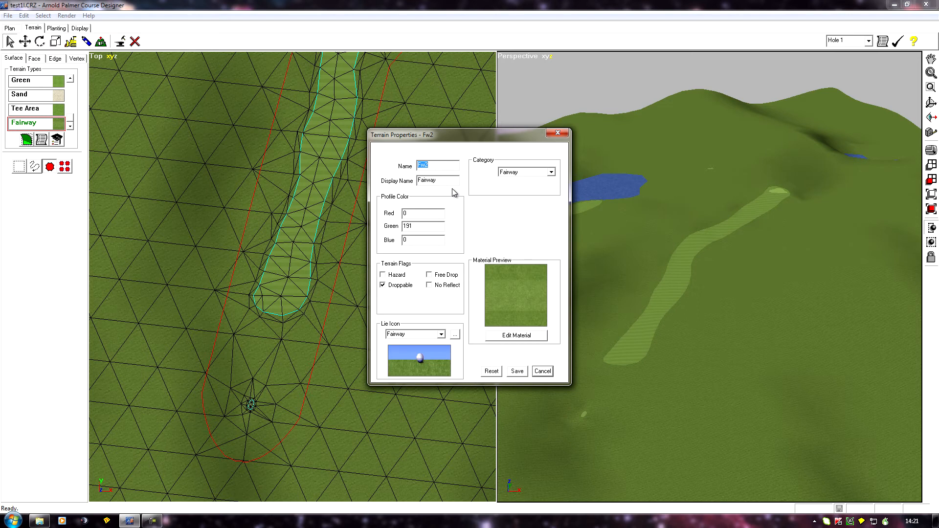
pyautogui.moveTo(438, 198)
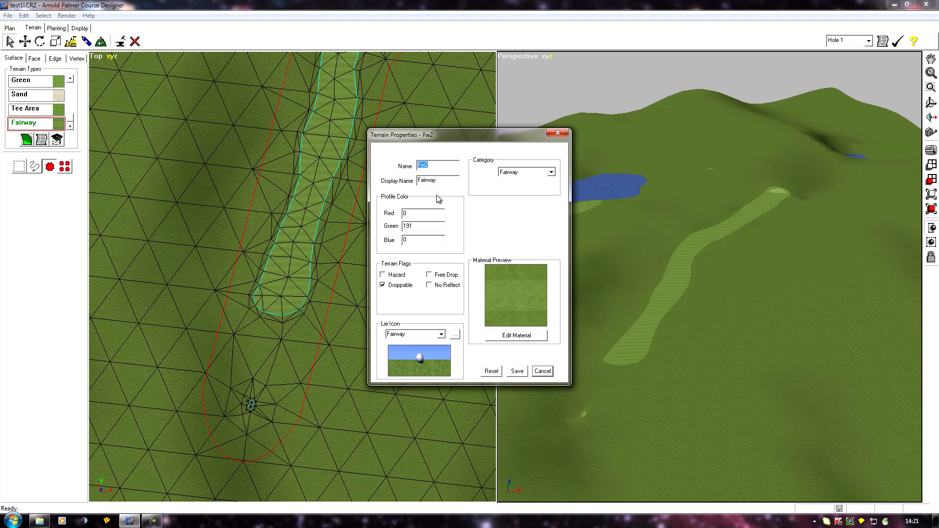
pyautogui.moveTo(445, 182)
pyautogui.write(' hass')
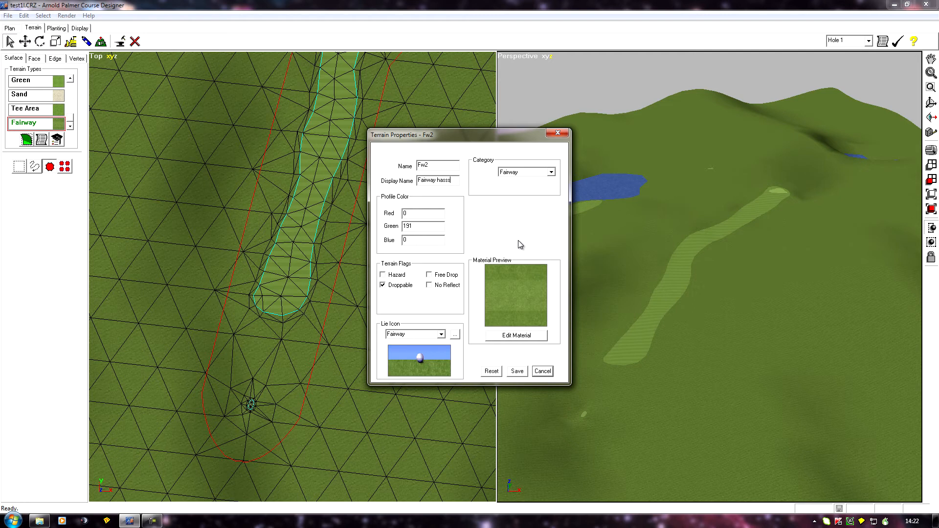
pyautogui.moveTo(528, 336)
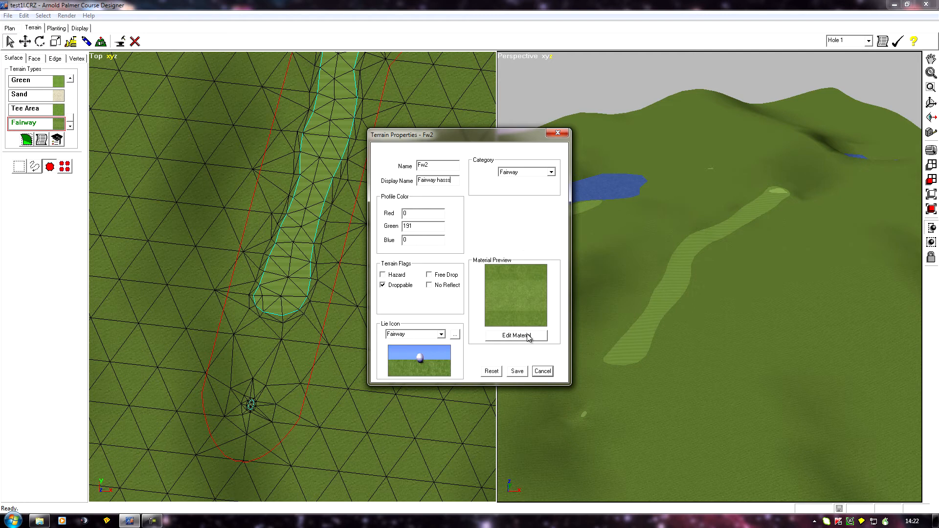
pyautogui.moveTo(531, 340)
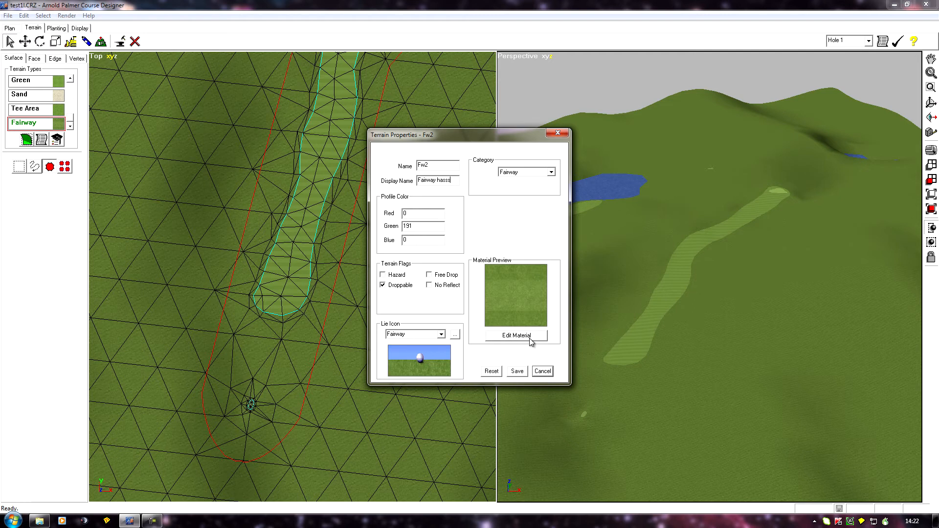
pyautogui.click(517, 335)
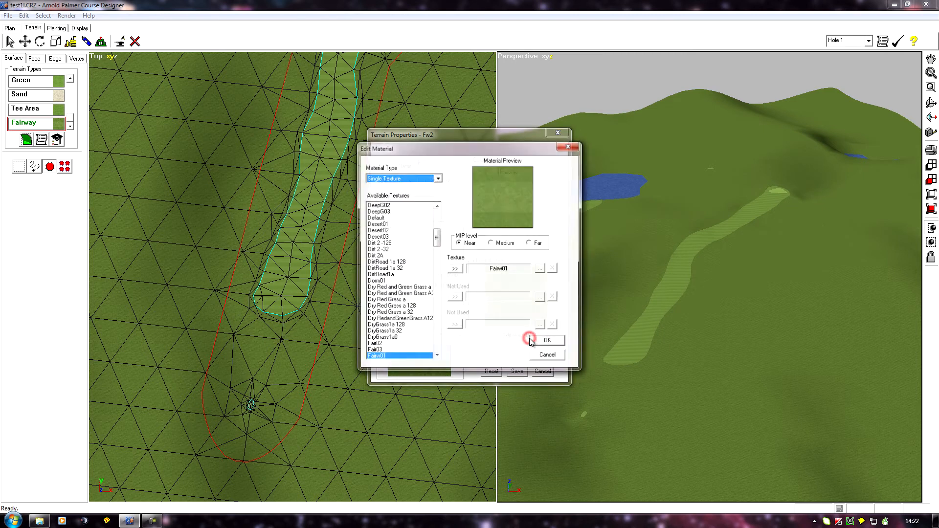
pyautogui.click(548, 340)
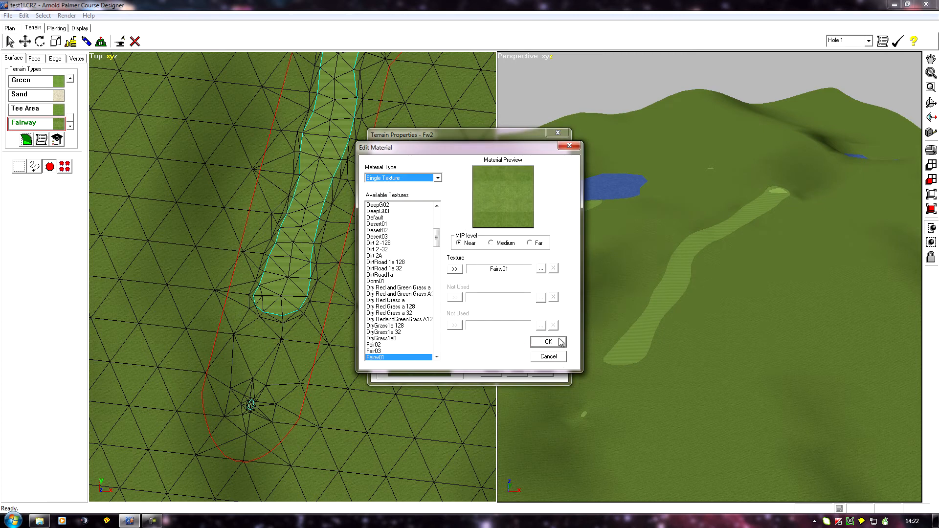
pyautogui.click(547, 341)
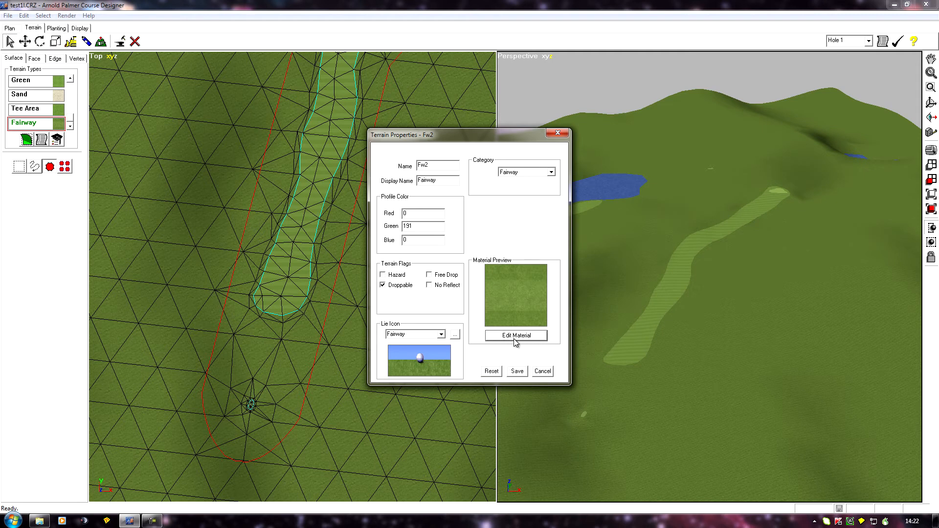
pyautogui.moveTo(477, 294)
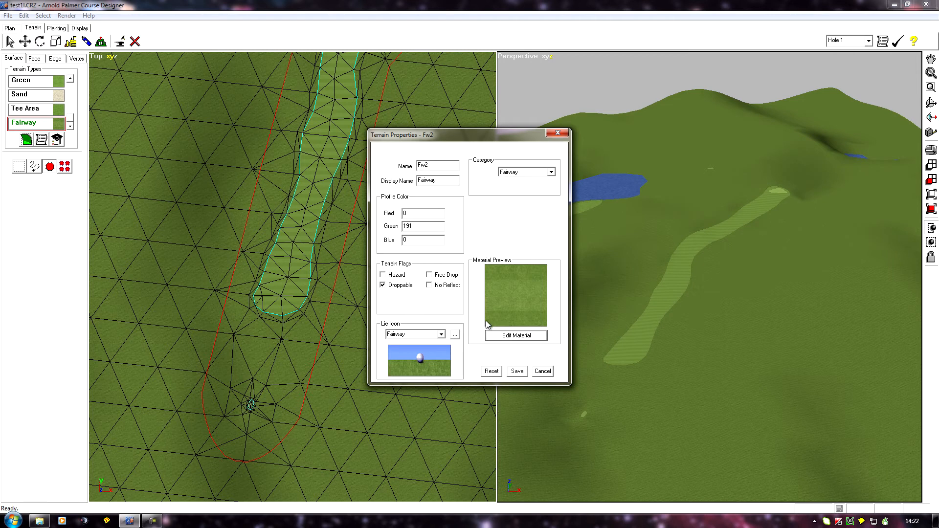
pyautogui.moveTo(427, 295)
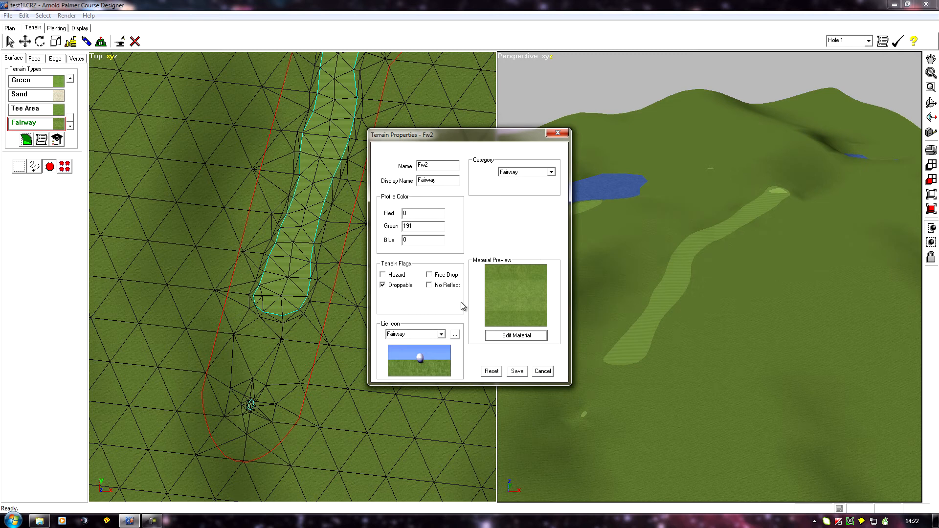
pyautogui.moveTo(444, 178)
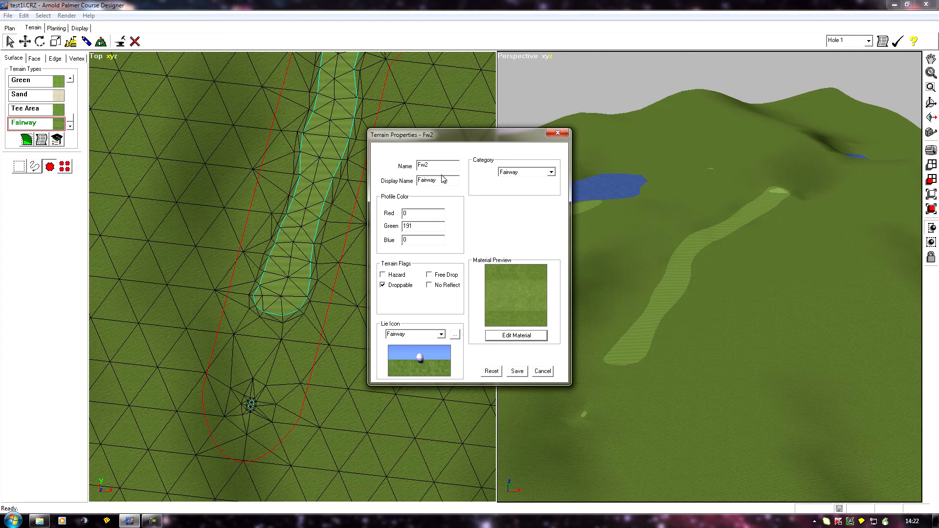
pyautogui.moveTo(516, 317)
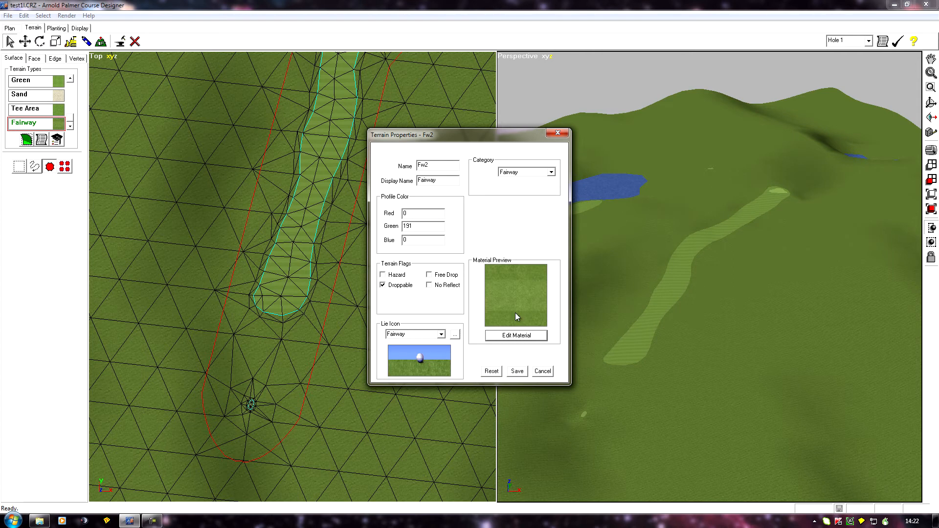
pyautogui.moveTo(392, 273)
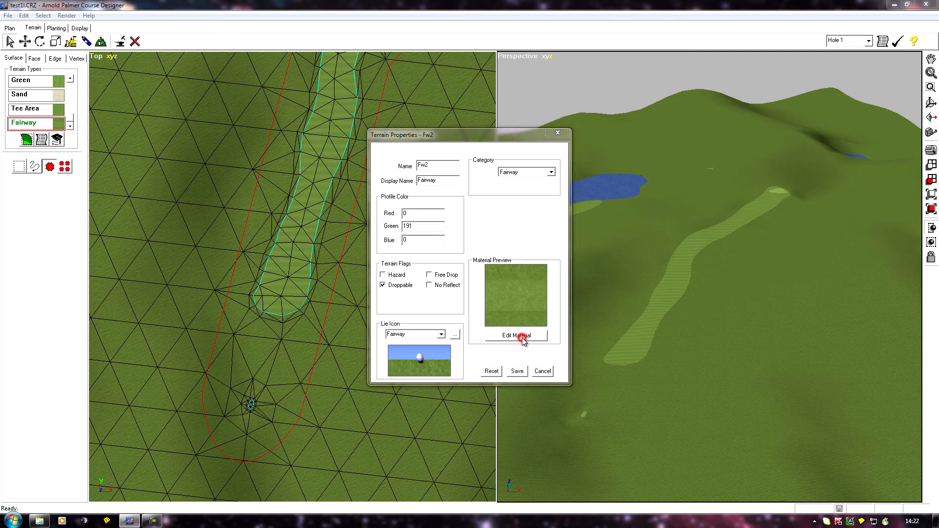
# In Fw2's Edit Material dialog, assign Asph02 as the near texture in place of Fairw01.
pyautogui.click(517, 335)
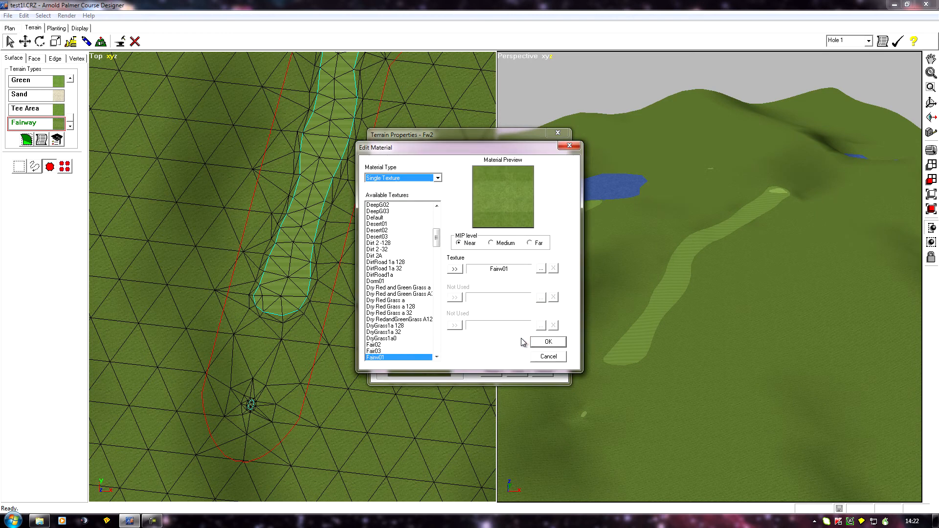
pyautogui.moveTo(392, 247)
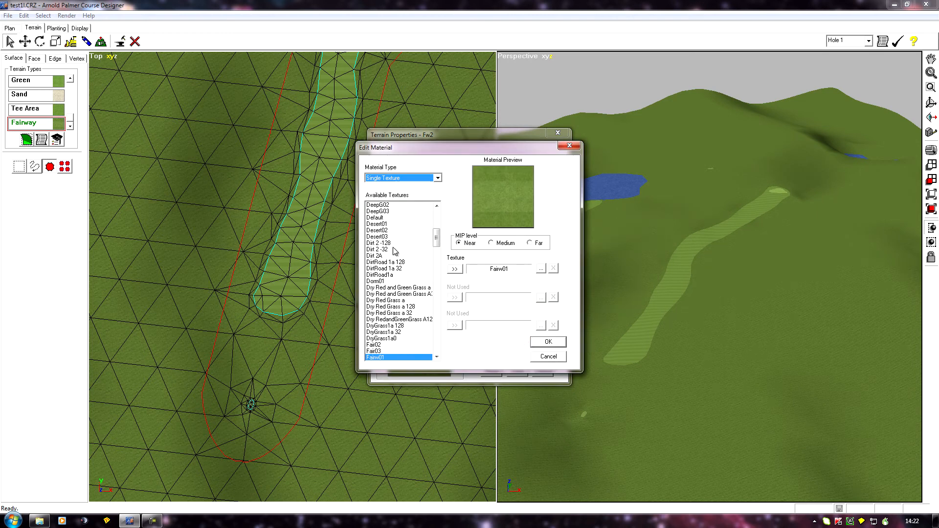
pyautogui.moveTo(381, 338)
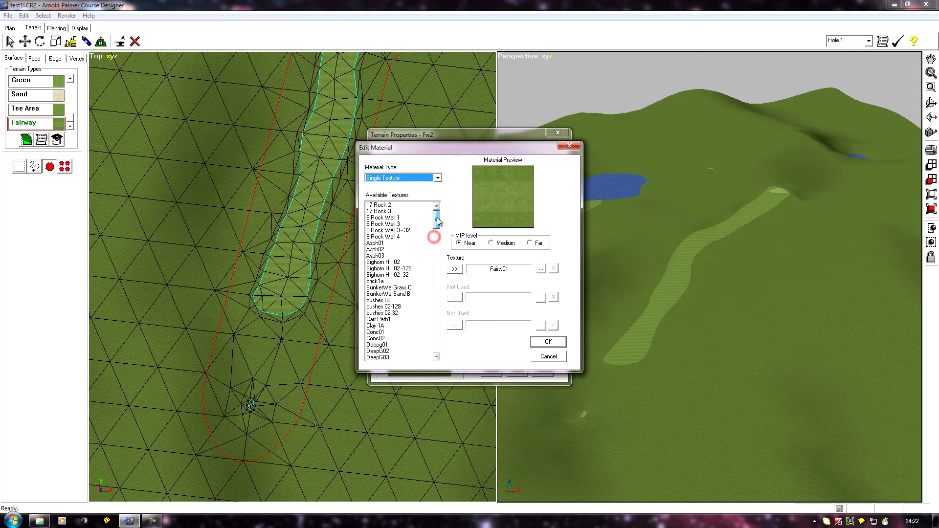
pyautogui.moveTo(436, 220); pyautogui.dragTo(436, 305)
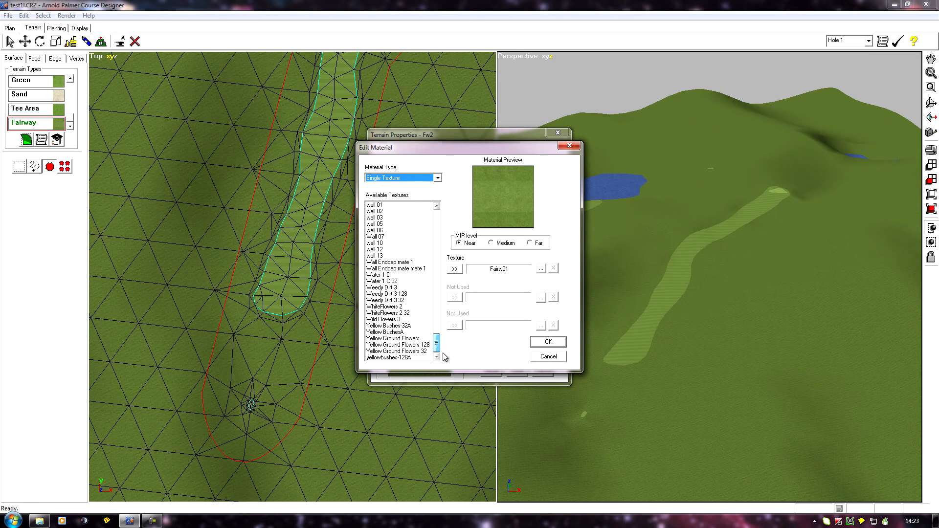
pyautogui.moveTo(436, 342); pyautogui.dragTo(437, 293)
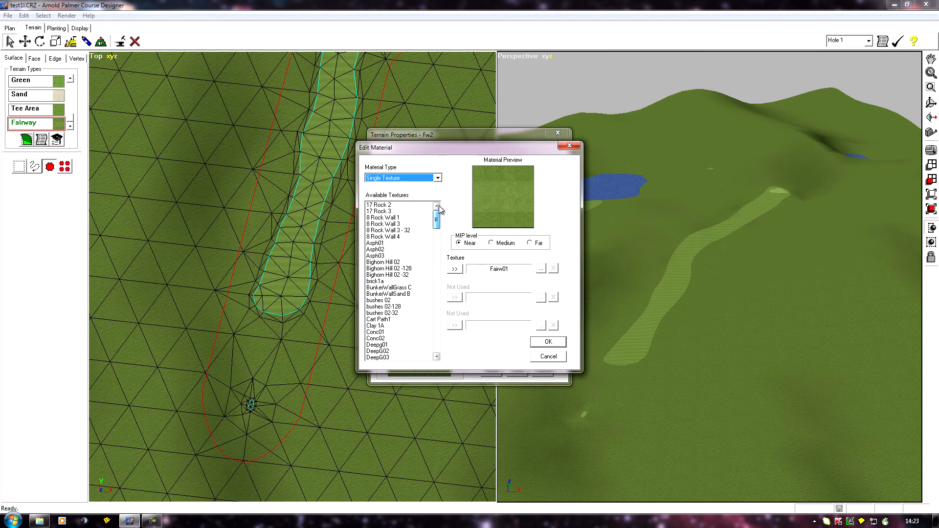
pyautogui.scroll(-3)
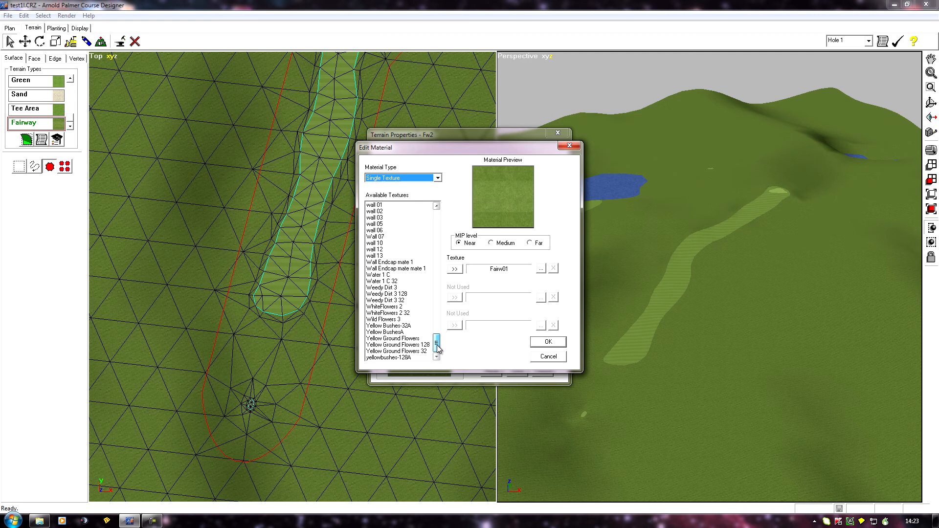
pyautogui.moveTo(438, 348); pyautogui.dragTo(438, 220)
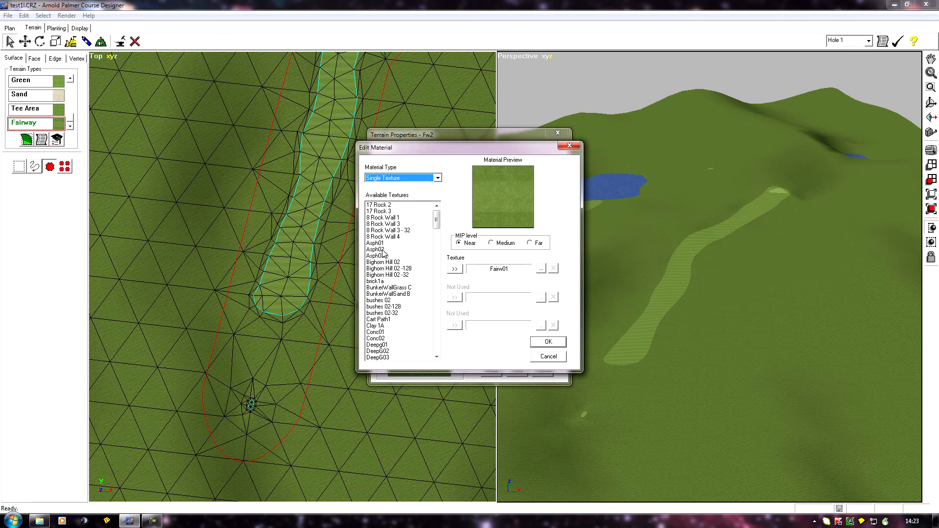
pyautogui.click(375, 249)
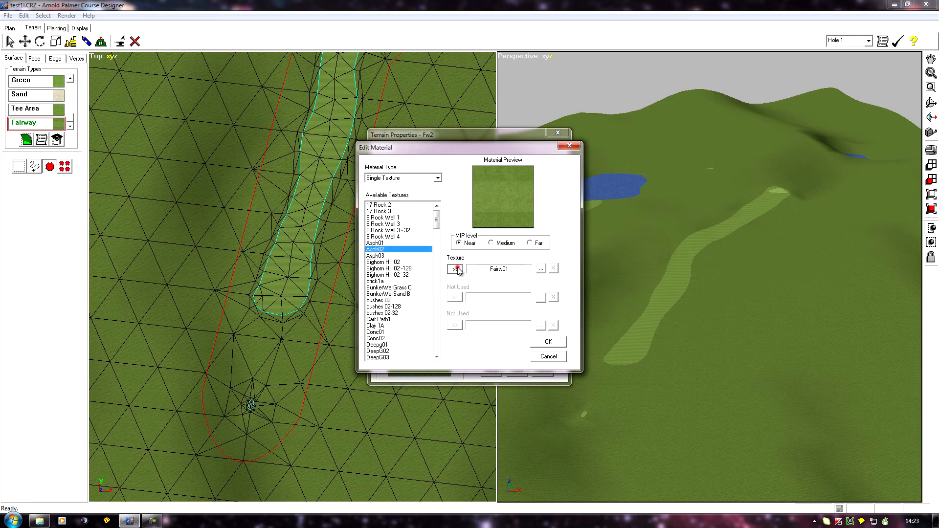
pyautogui.click(454, 268)
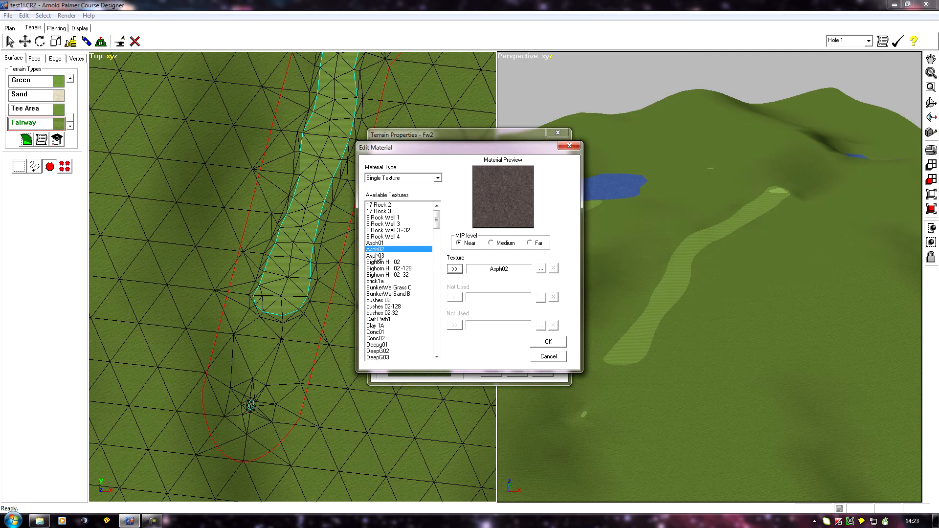
pyautogui.click(382, 236)
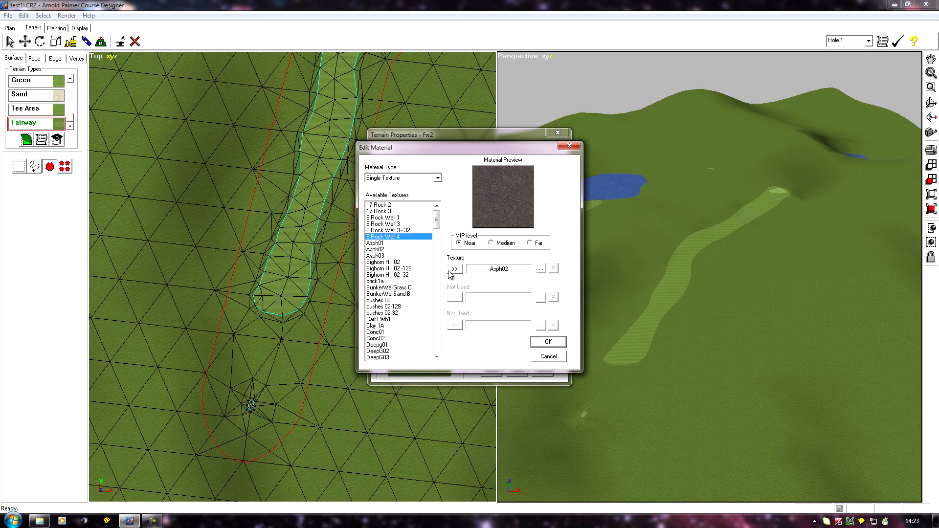
pyautogui.moveTo(484, 277)
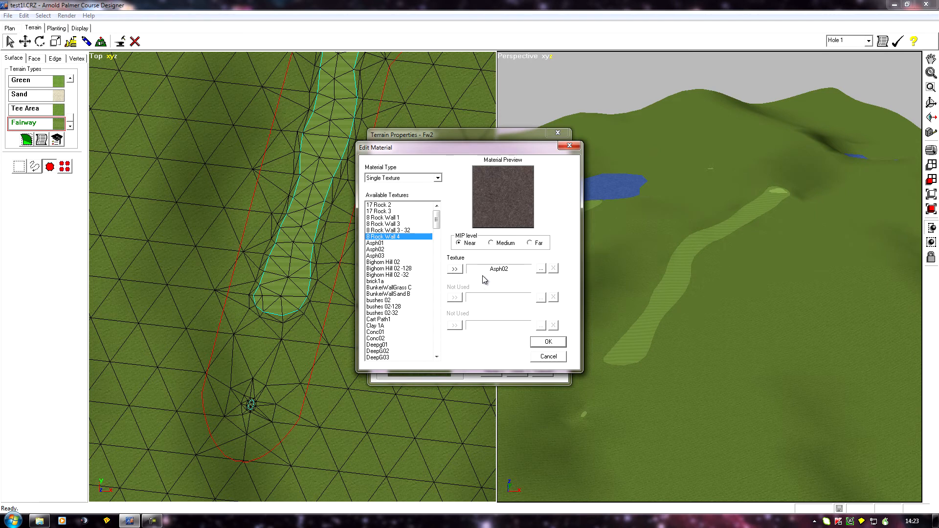
pyautogui.moveTo(541, 270)
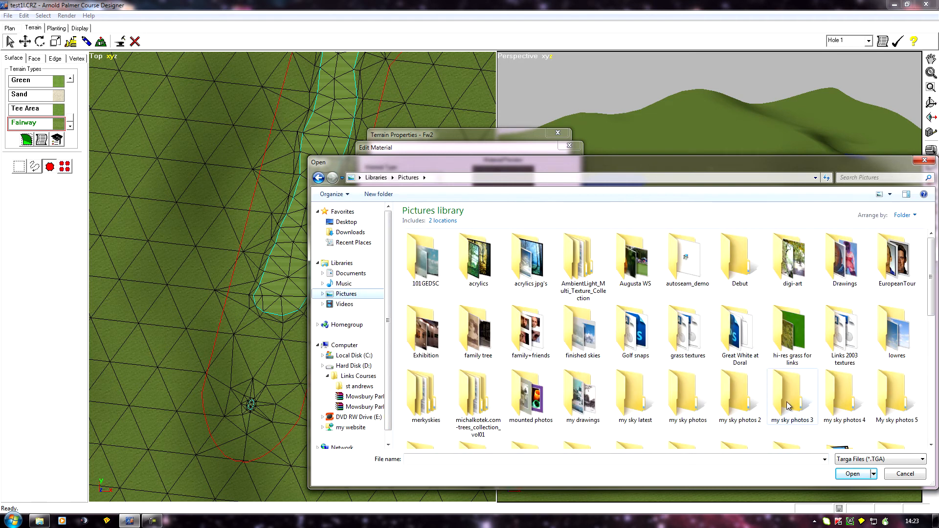
pyautogui.moveTo(739, 332)
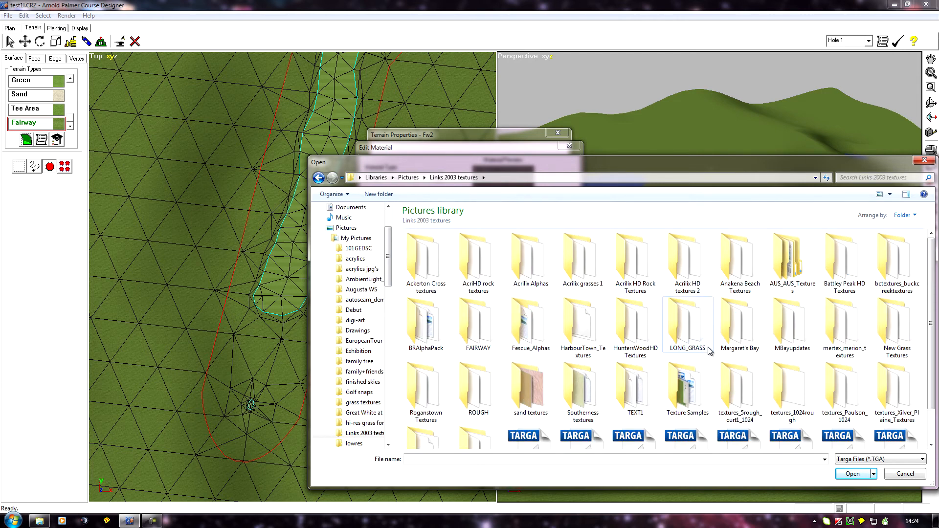
# Browse into the Anakena Beach Textures folder and pick AKFairway4.tga.
pyautogui.click(746, 259)
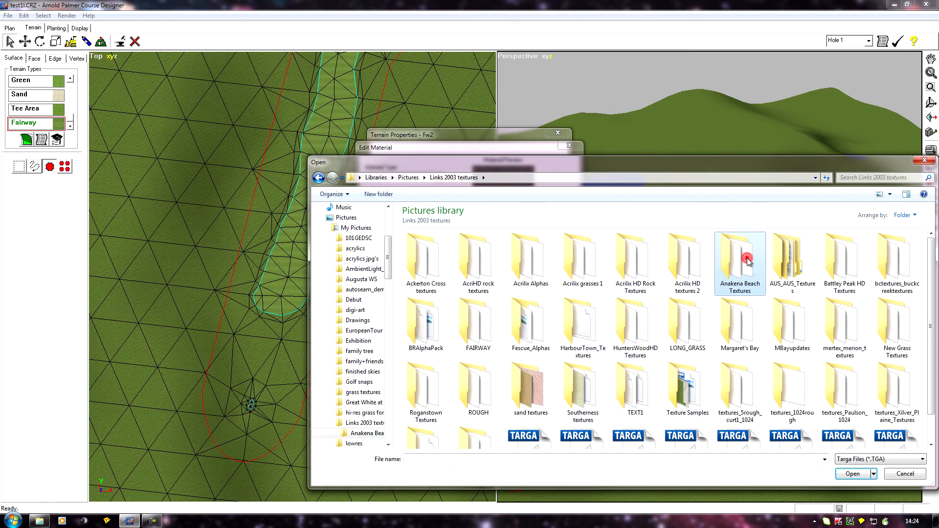
pyautogui.doubleClick(739, 258)
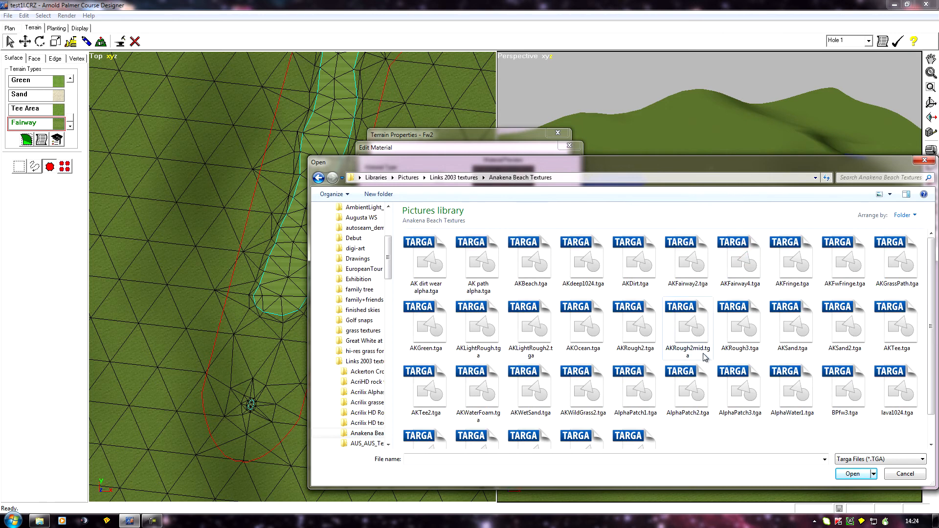
pyautogui.click(739, 257)
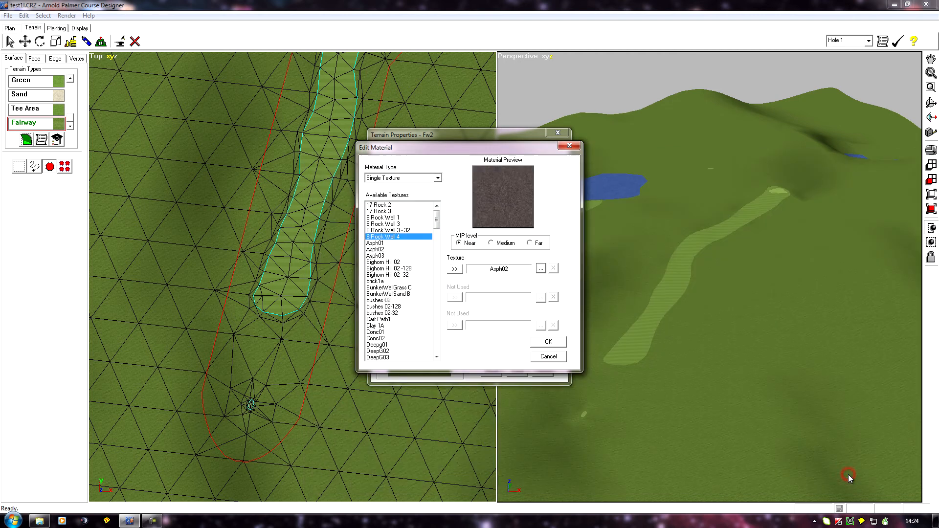
# Confirm AKFairway4 as Fw2's near texture and save the Fw2 terrain properties.
pyautogui.click(386, 242)
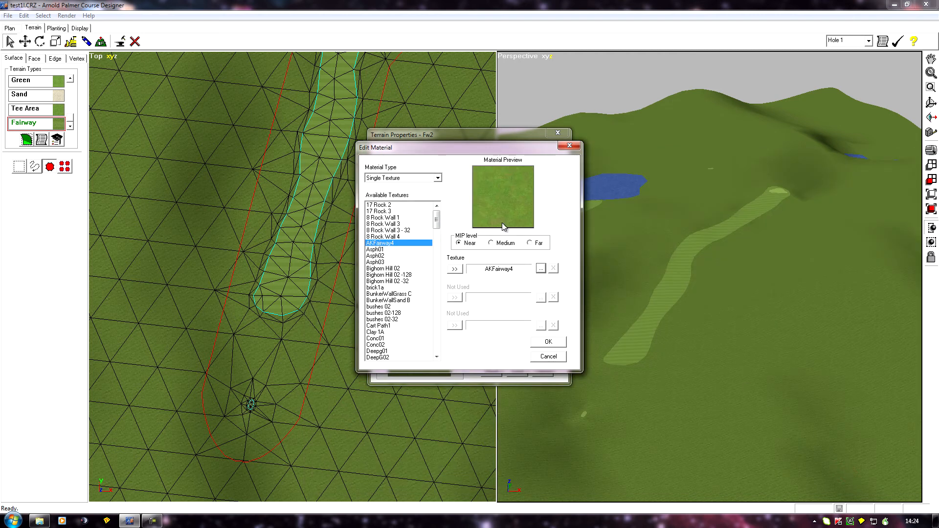
pyautogui.moveTo(476, 201)
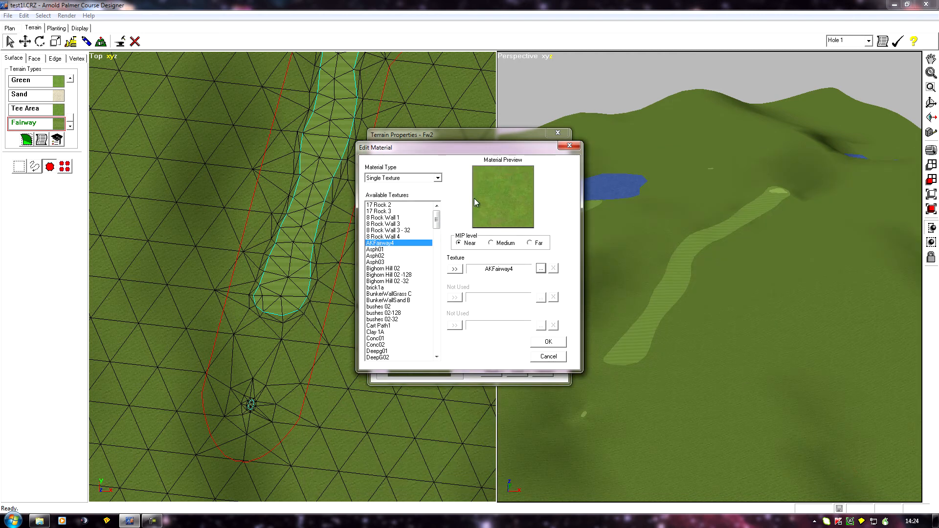
pyautogui.moveTo(474, 254)
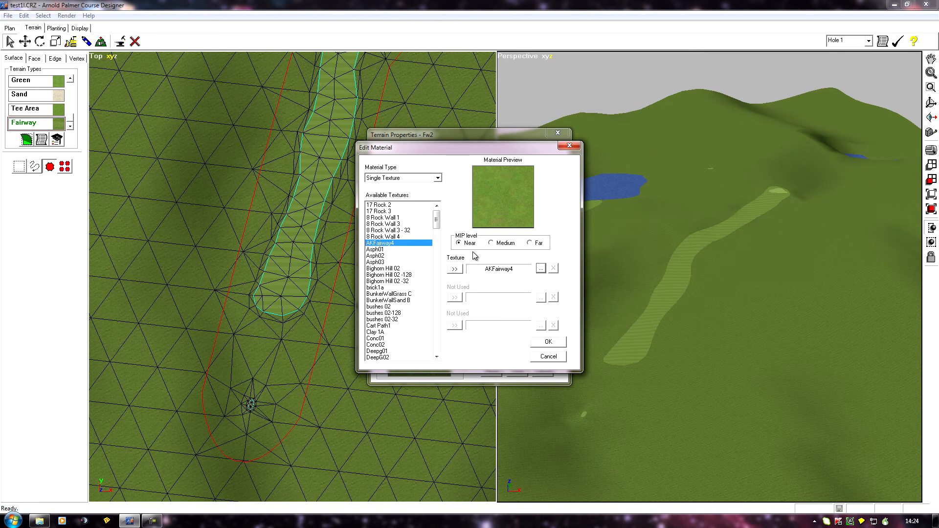
pyautogui.moveTo(484, 355)
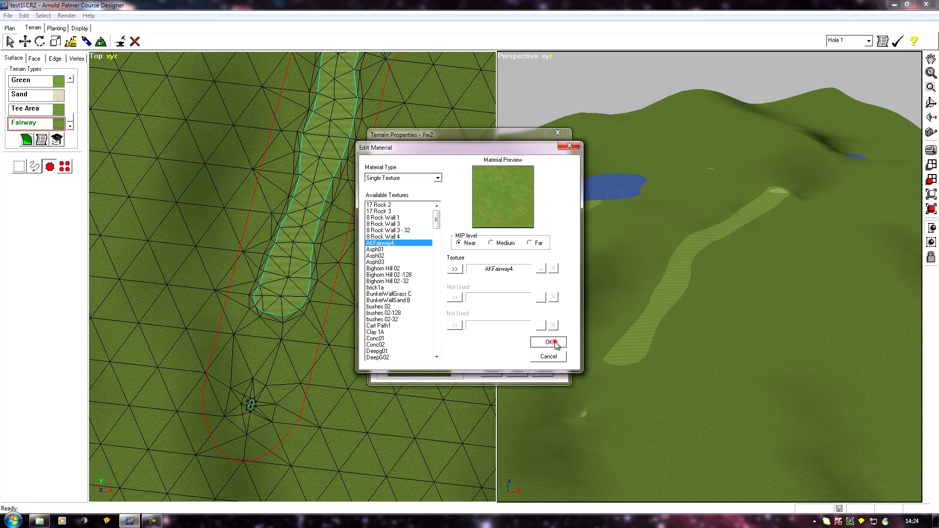
pyautogui.click(547, 343)
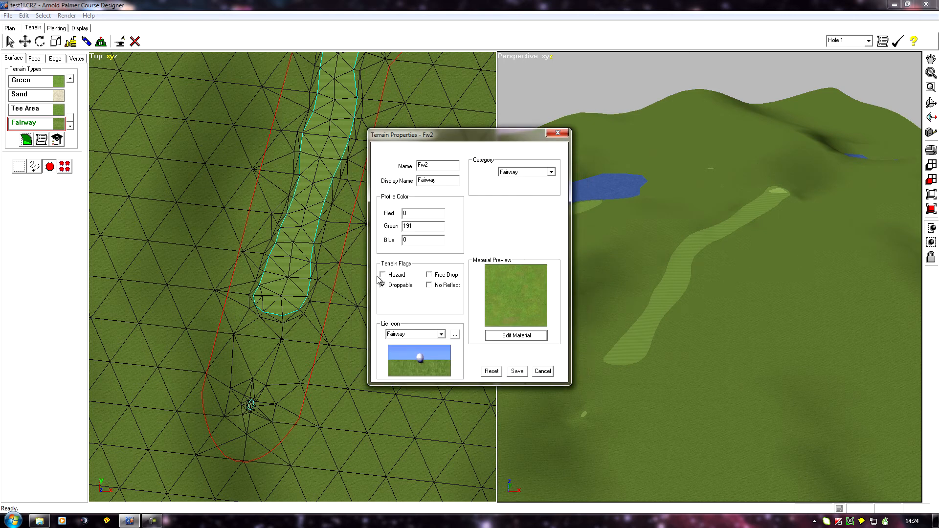
pyautogui.click(382, 286)
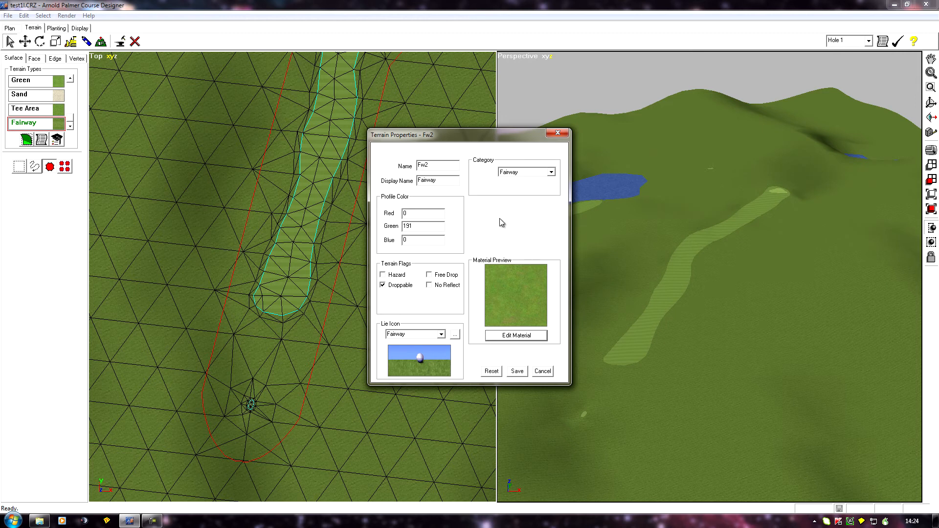
pyautogui.moveTo(515, 368)
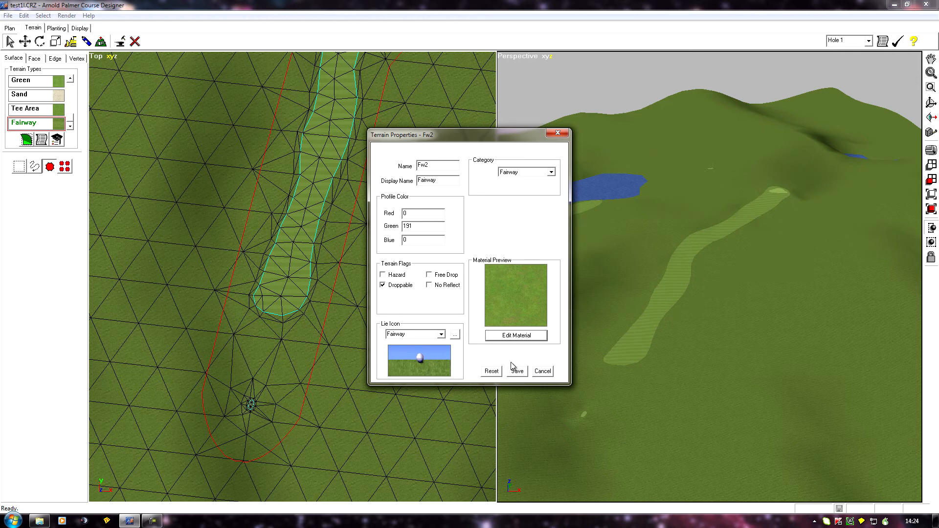
pyautogui.click(516, 371)
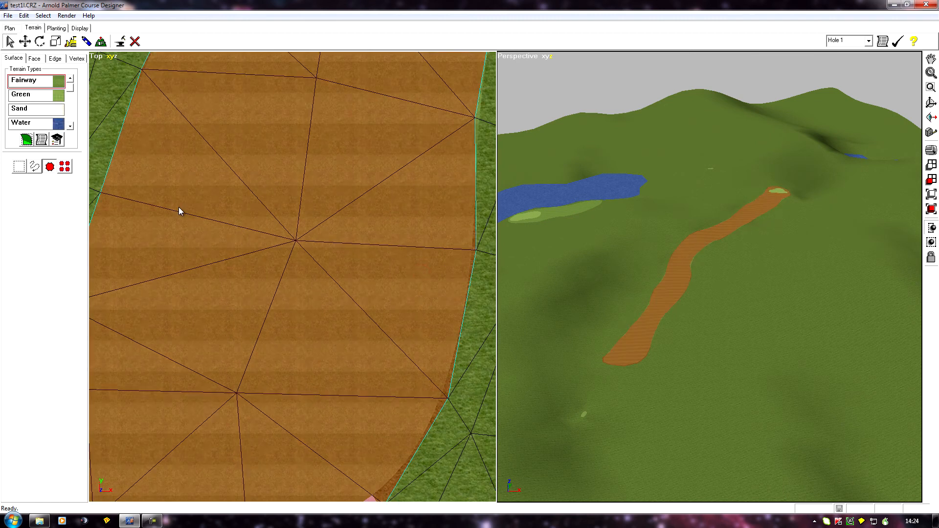
# Select all fairway surfaces on the course and assign them the Fairway terrain type.
pyautogui.click(64, 166)
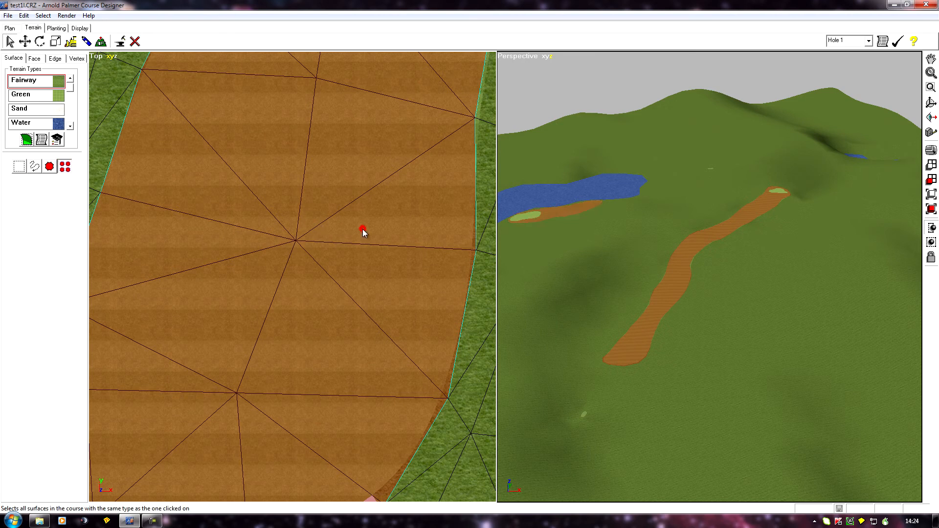
pyautogui.moveTo(563, 236)
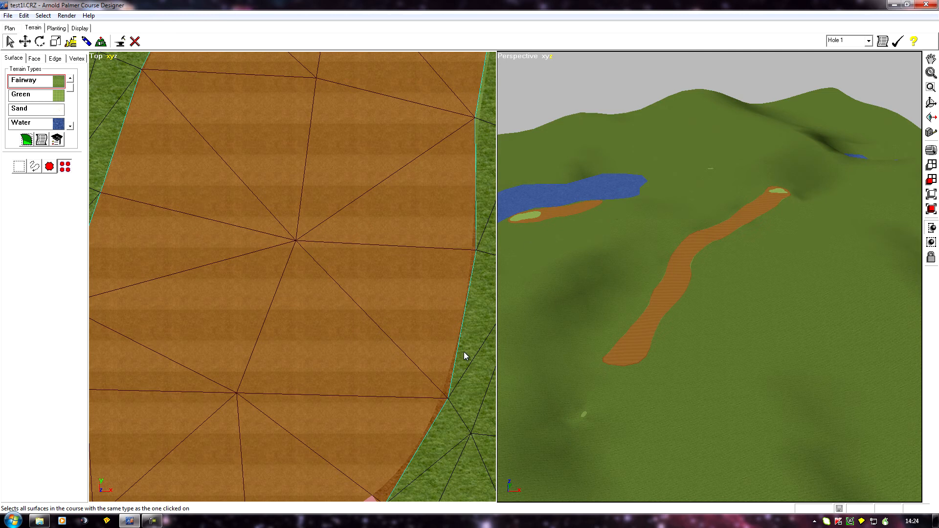
pyautogui.moveTo(58, 126)
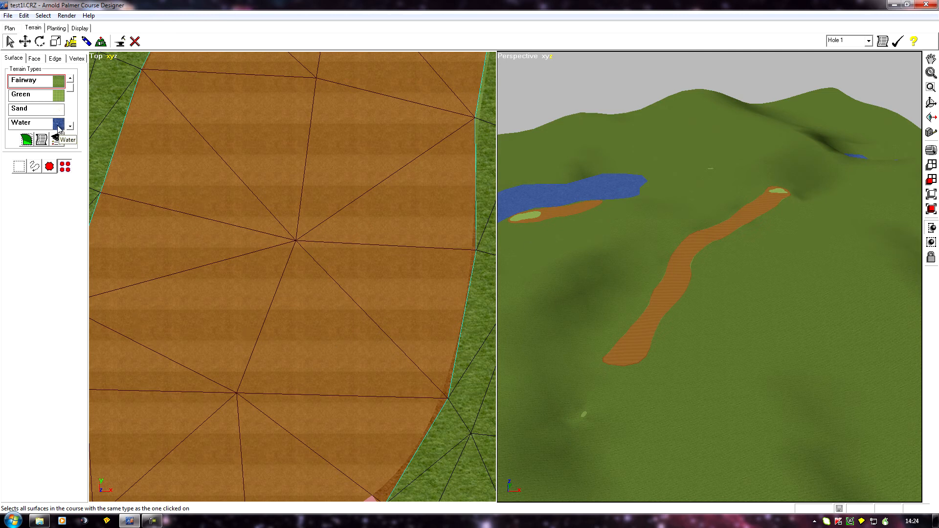
pyautogui.click(71, 112)
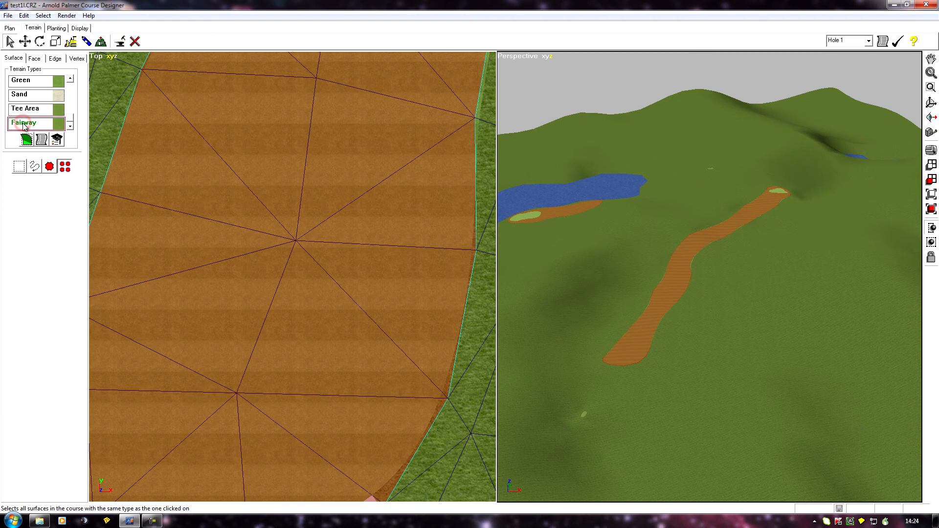
pyautogui.click(24, 141)
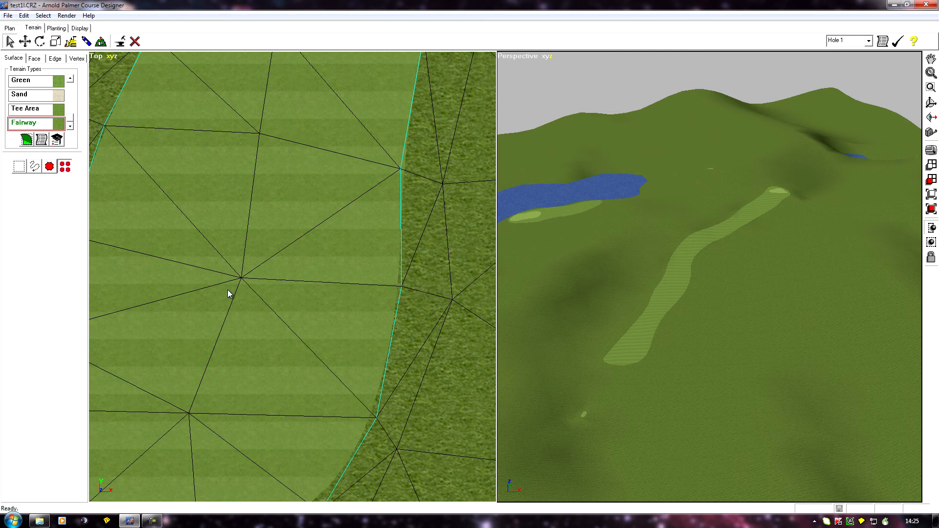
pyautogui.moveTo(327, 304)
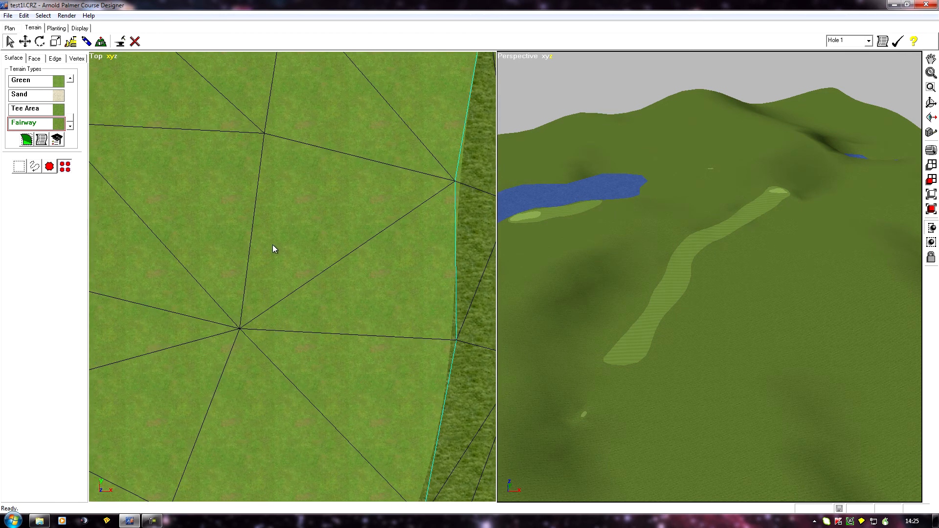
pyautogui.moveTo(37, 141)
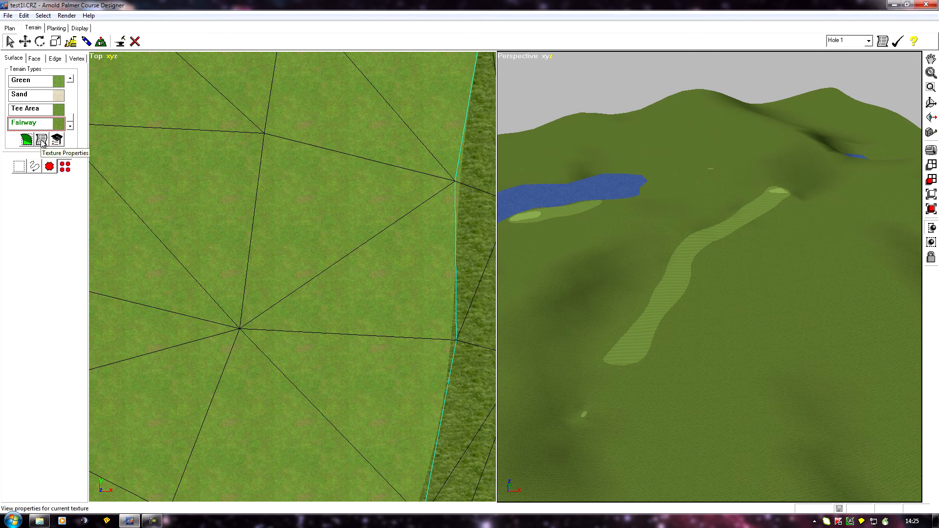
# Reopen Fw2's Terrain Properties and its Edit Material dialog.
pyautogui.click(37, 141)
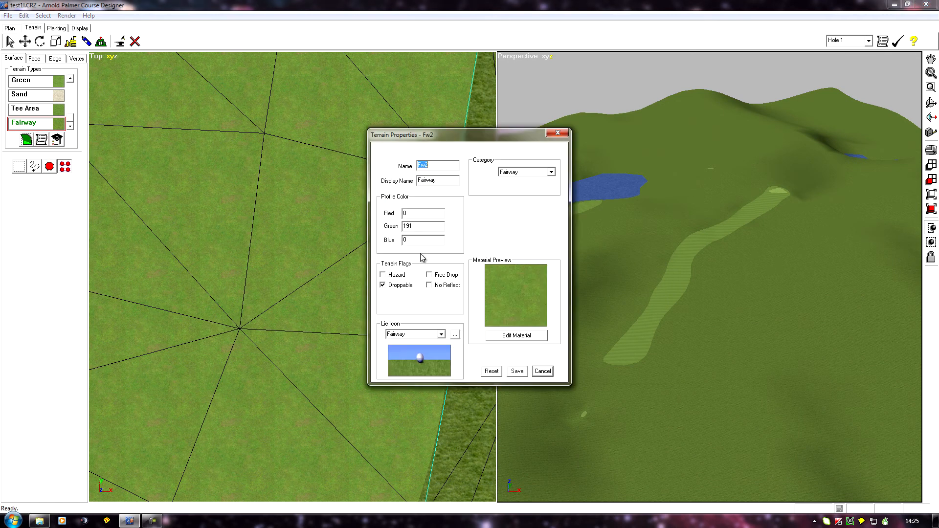
pyautogui.click(517, 335)
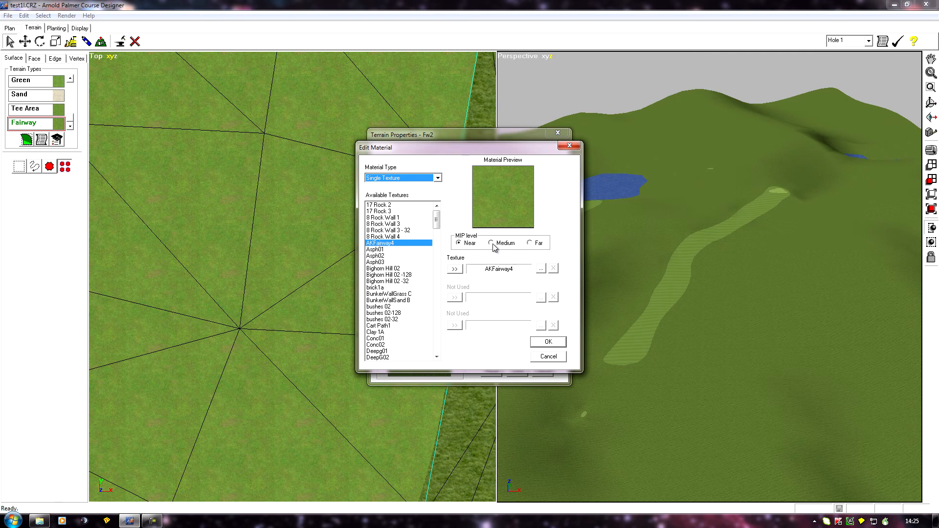
# Inspect Fw2's Medium and Far MIP levels, showing the Fair02 and Fair03 textures.
pyautogui.click(490, 242)
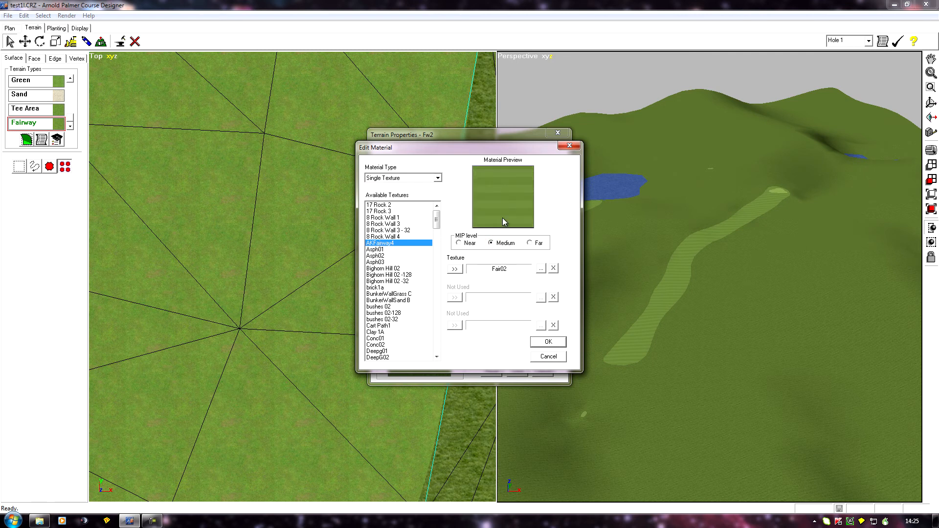
pyautogui.click(530, 242)
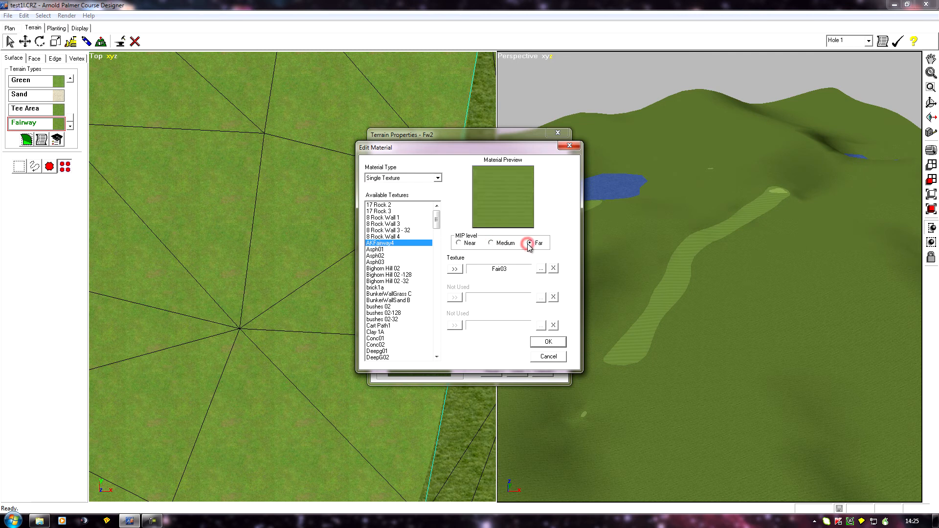
pyautogui.click(530, 242)
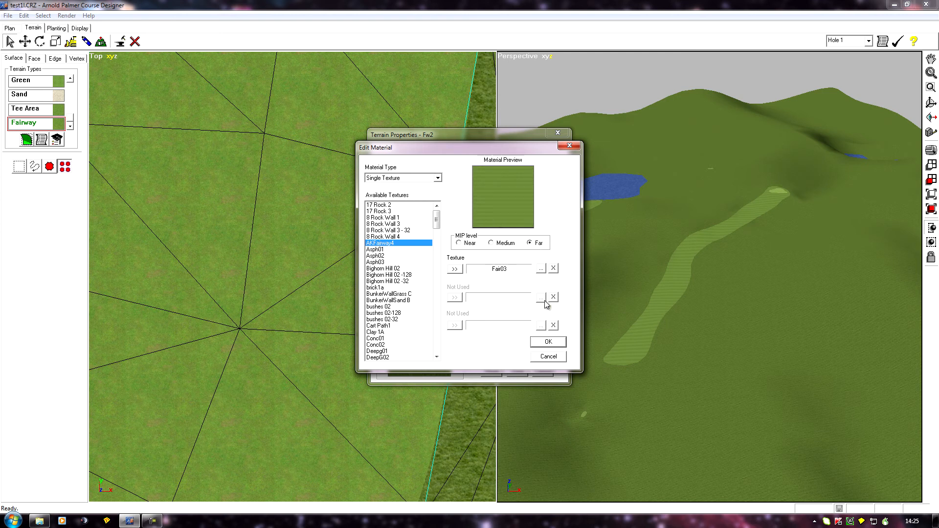
pyautogui.moveTo(792, 200)
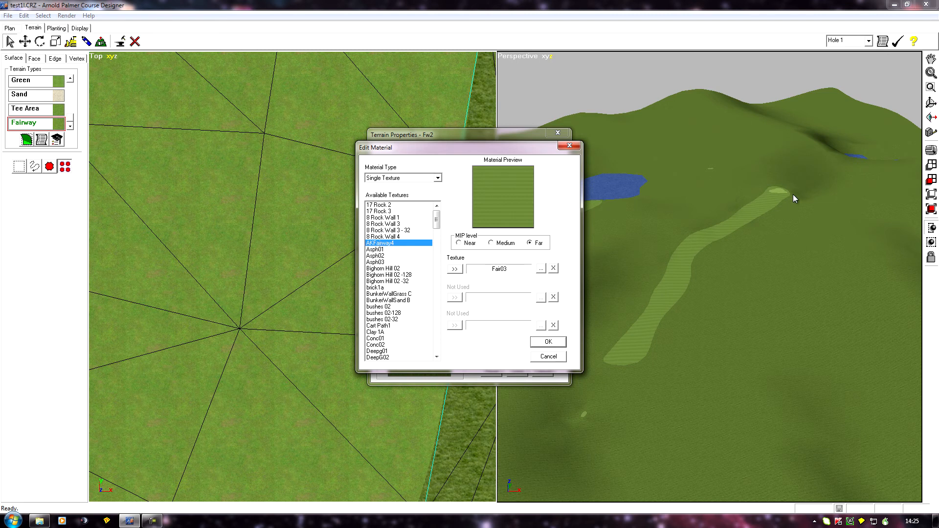
pyautogui.moveTo(263, 271)
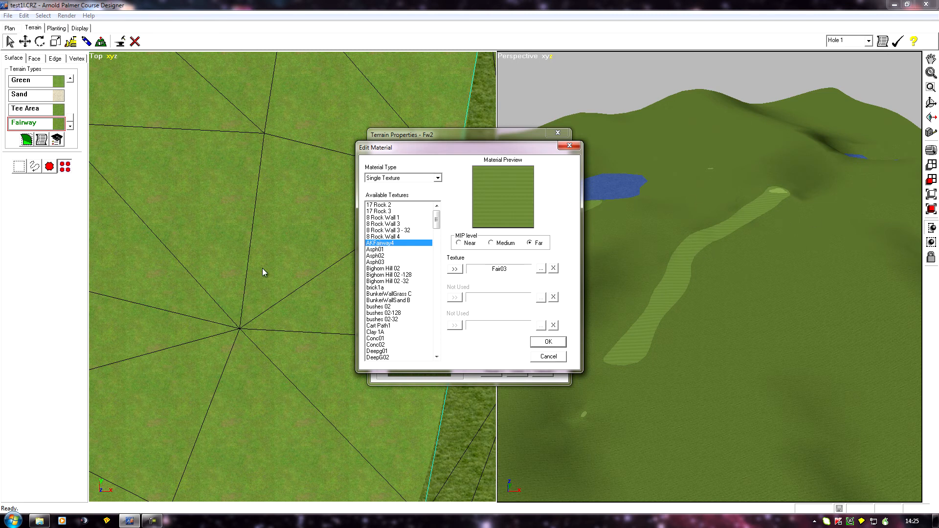
pyautogui.moveTo(218, 262)
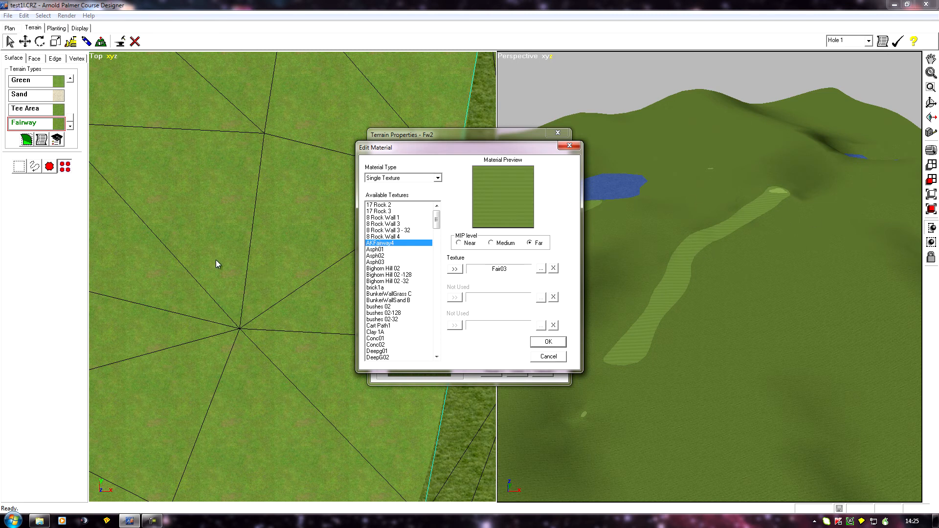
pyautogui.moveTo(277, 282)
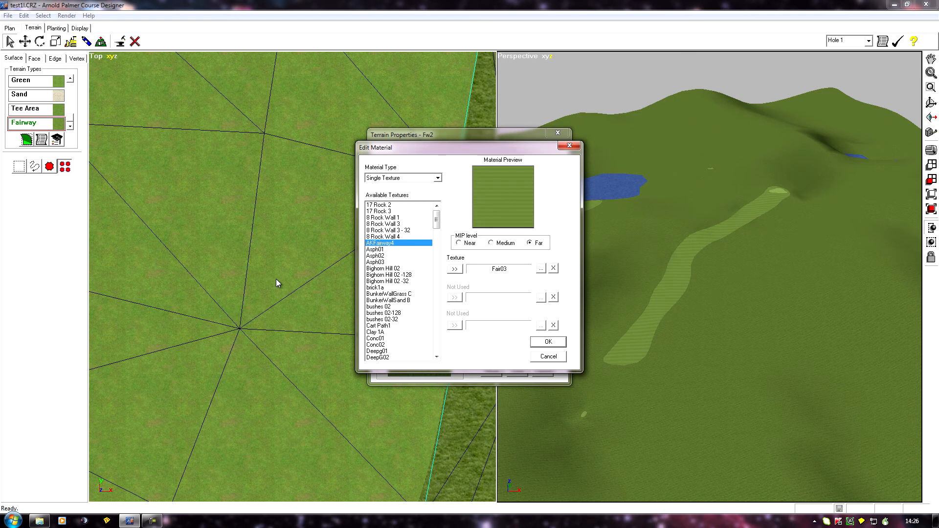
pyautogui.moveTo(458, 254)
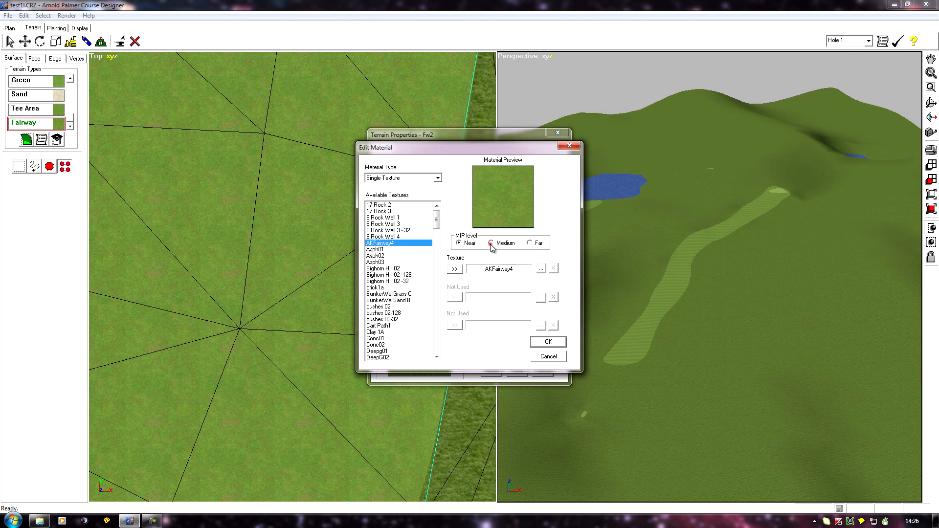
# Clear the Fair03 far and Fair02 medium MIP textures from the Fw2 material.
pyautogui.click(526, 243)
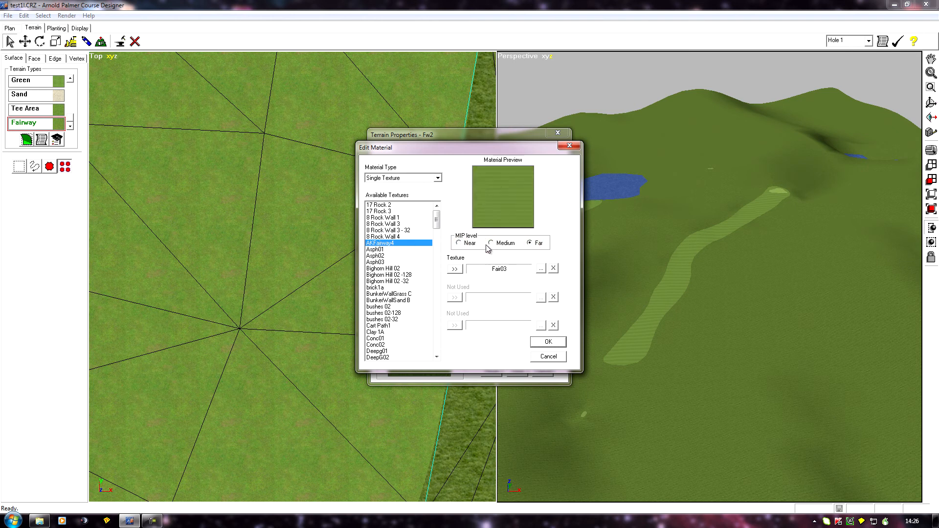
pyautogui.click(490, 242)
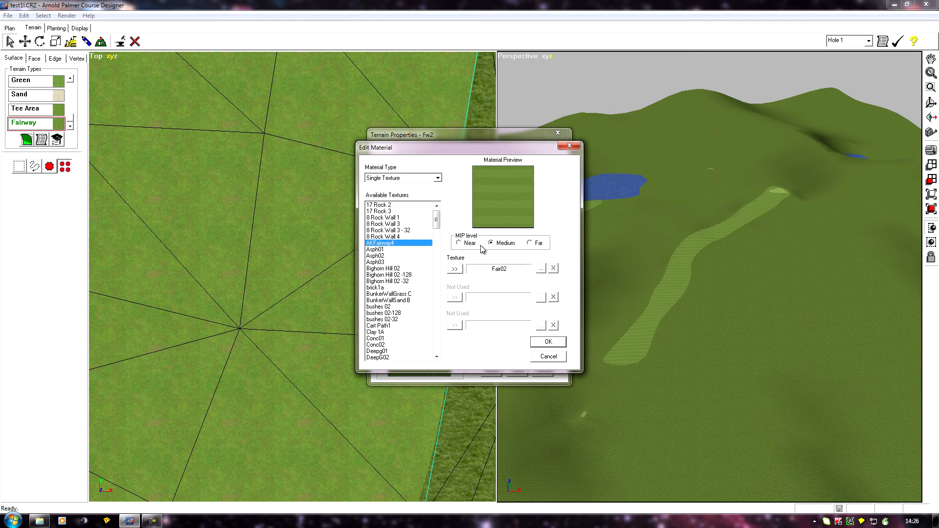
pyautogui.moveTo(499, 226)
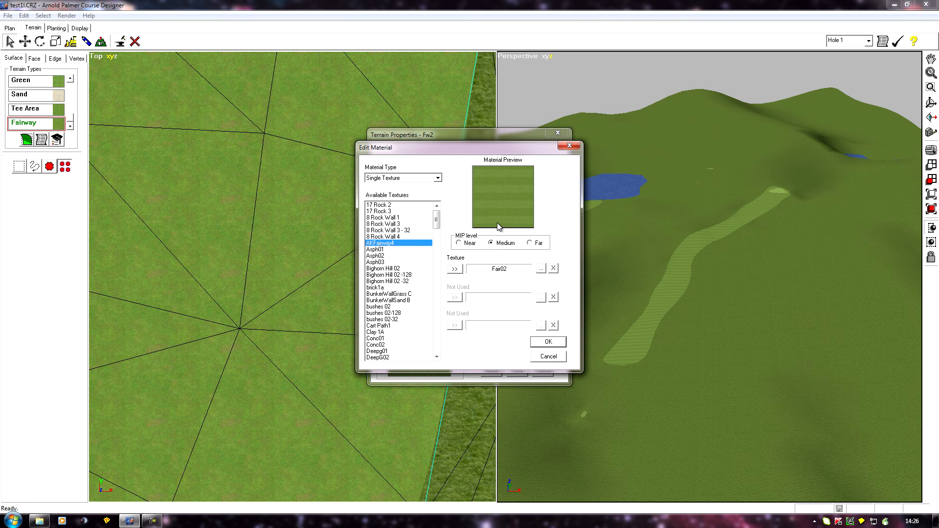
pyautogui.moveTo(529, 248)
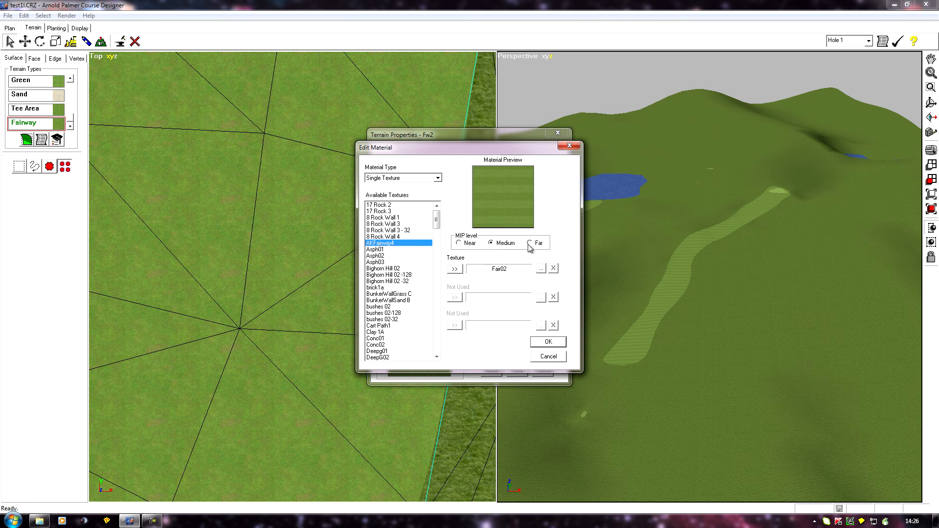
pyautogui.click(530, 242)
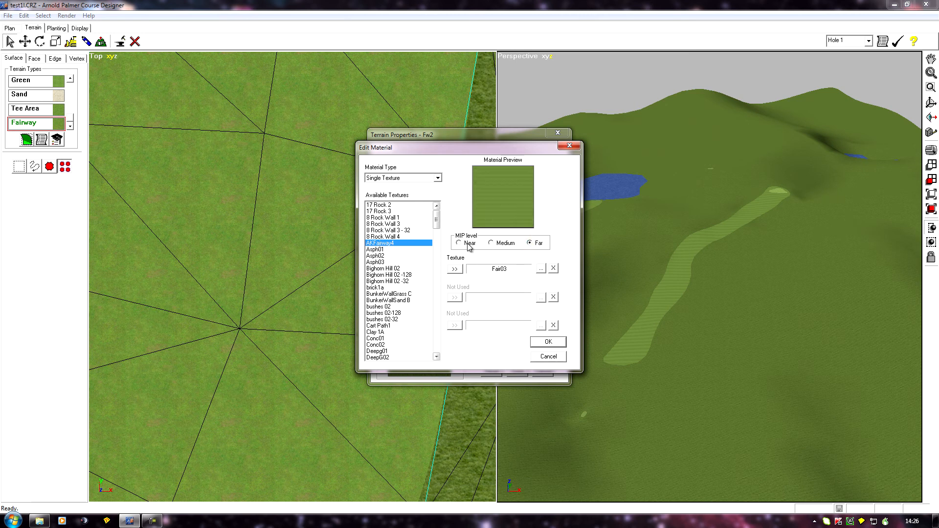
pyautogui.moveTo(461, 250)
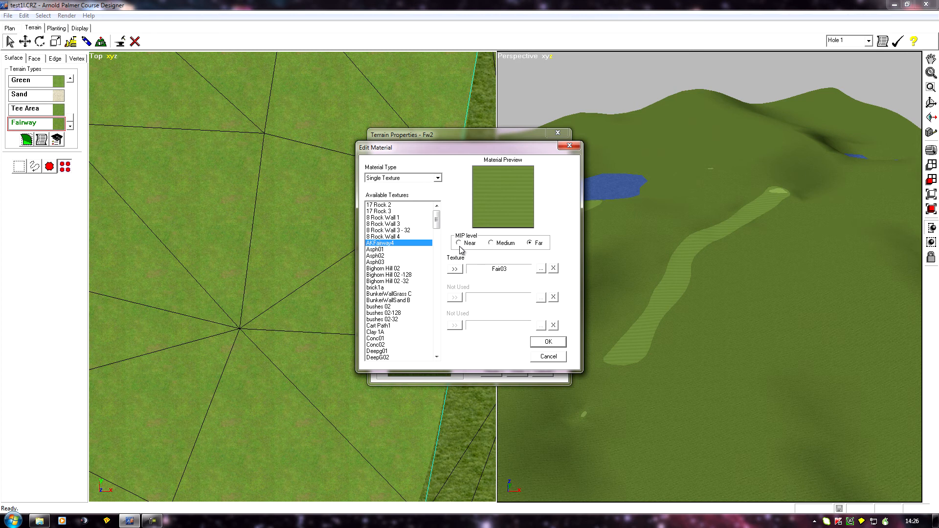
pyautogui.moveTo(521, 283)
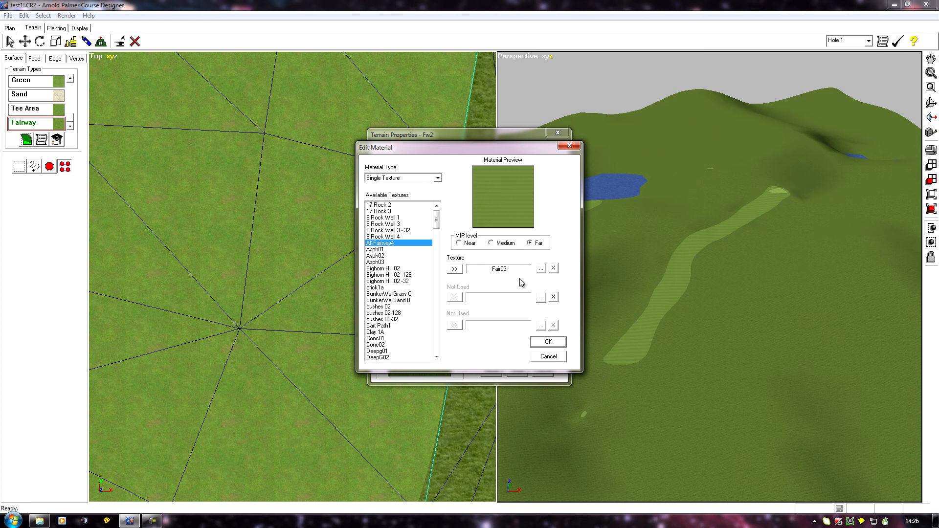
pyautogui.moveTo(505, 272)
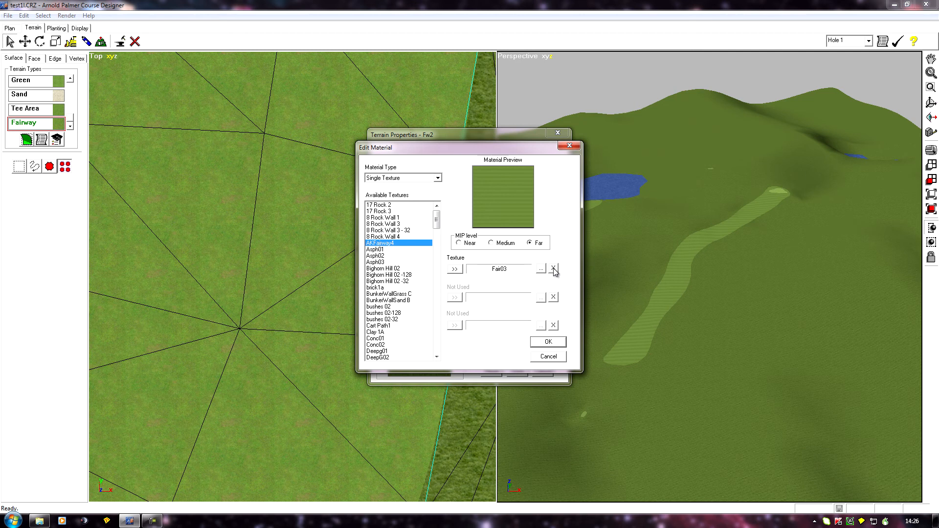
pyautogui.click(552, 268)
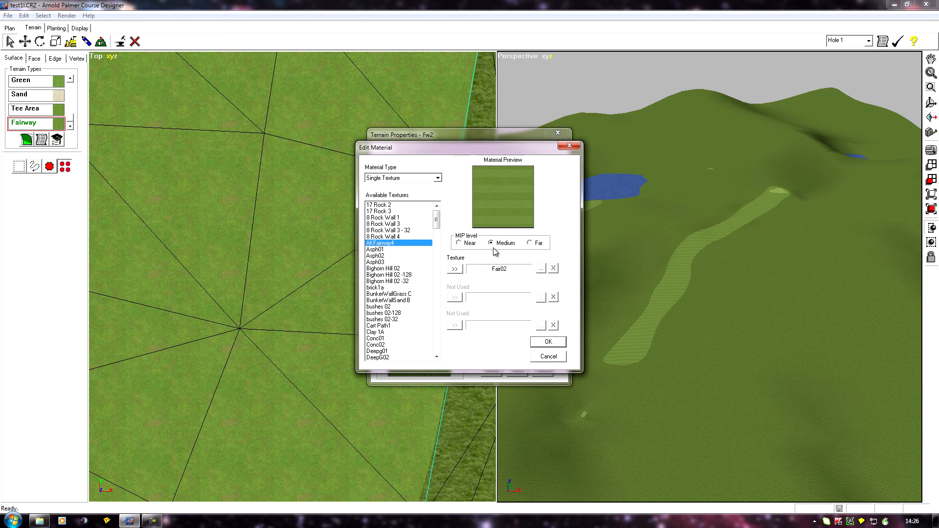
pyautogui.moveTo(534, 279)
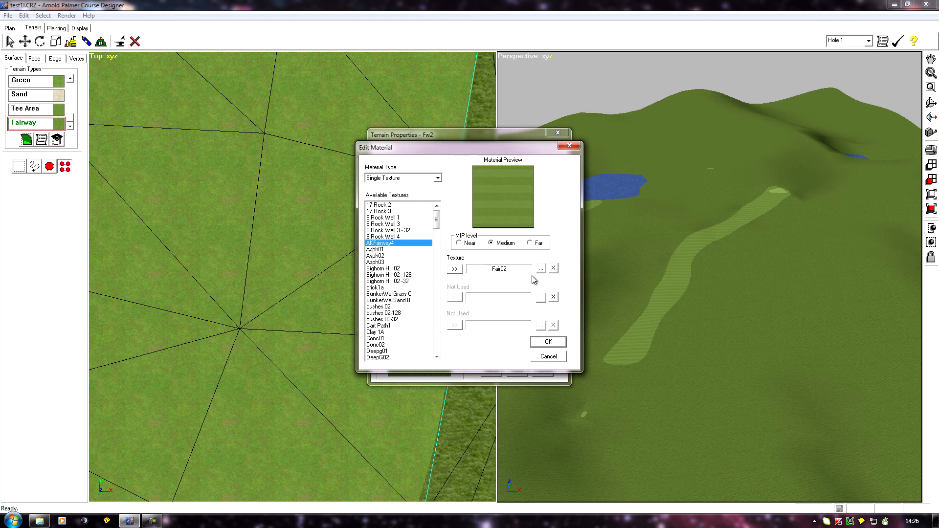
pyautogui.click(552, 268)
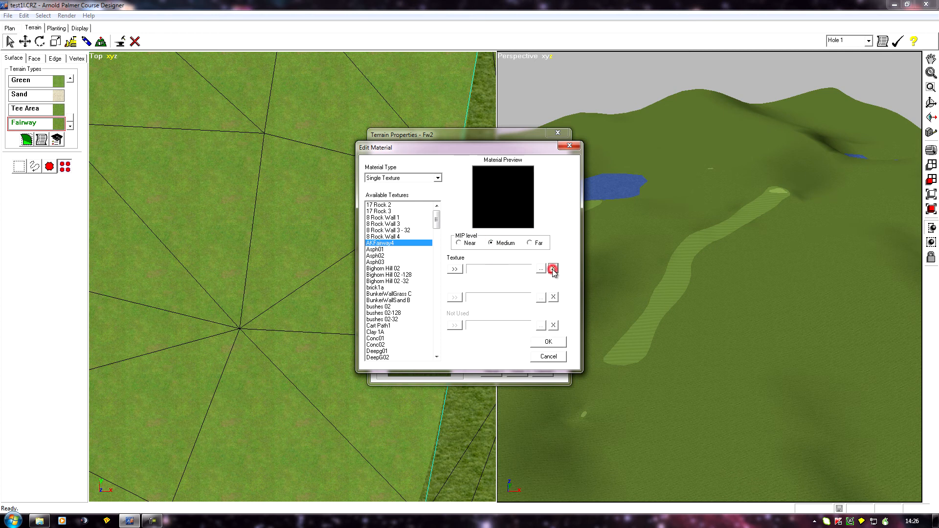
# Verify Medium and Far are empty, return to the Near AKFairway4 level and confirm with OK.
pyautogui.click(527, 243)
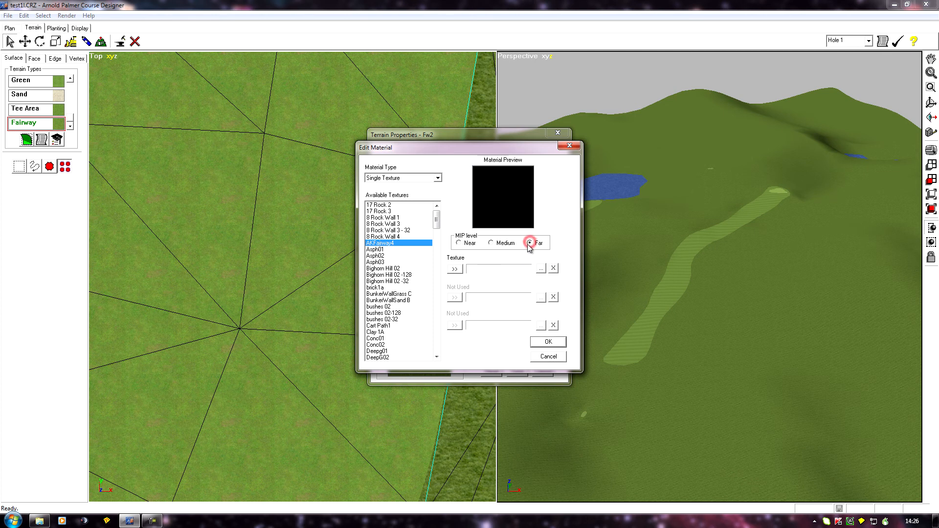
pyautogui.click(489, 243)
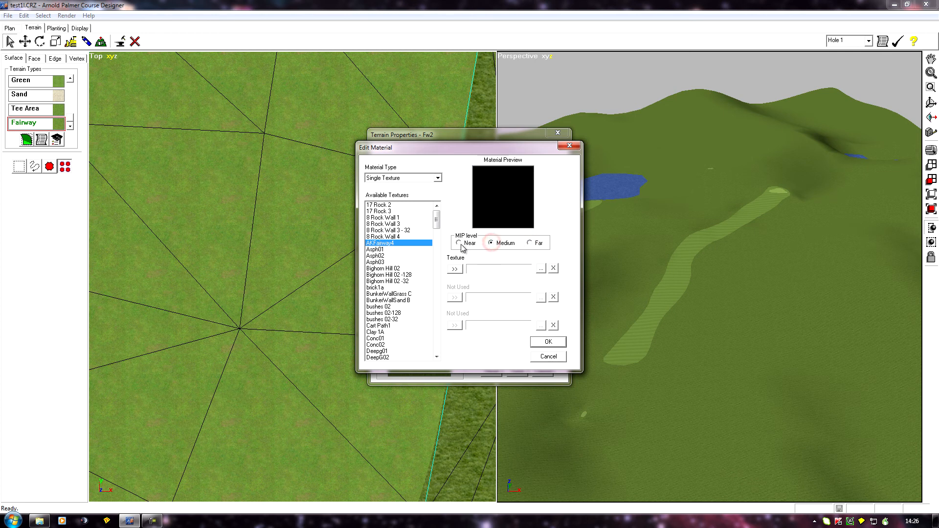
pyautogui.click(458, 243)
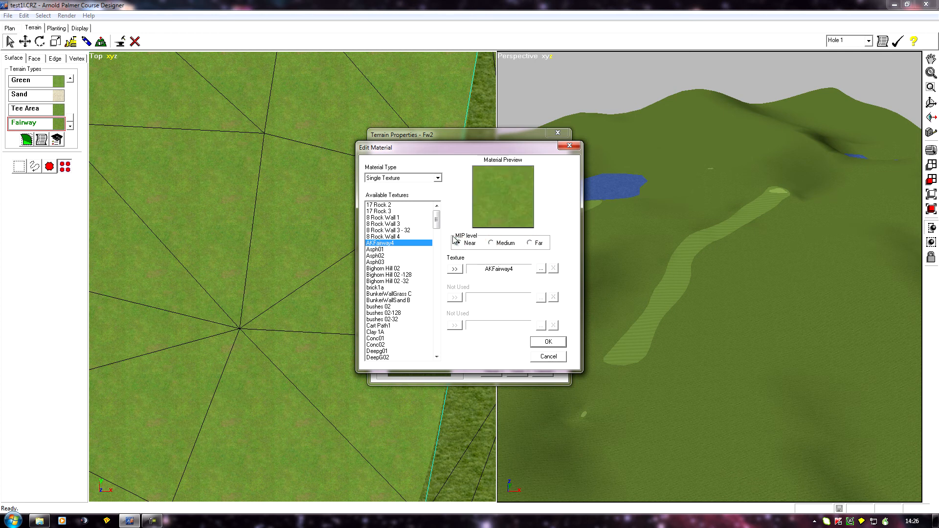
pyautogui.click(460, 243)
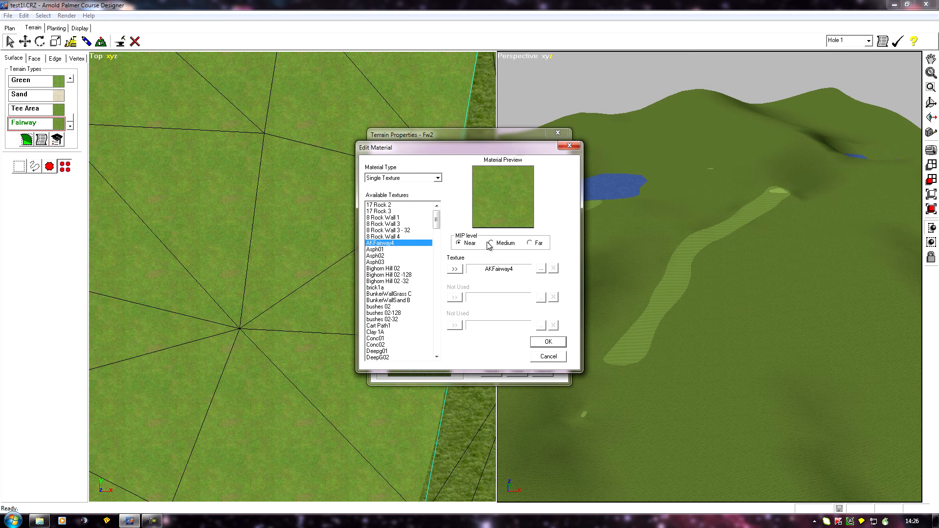
pyautogui.moveTo(520, 248)
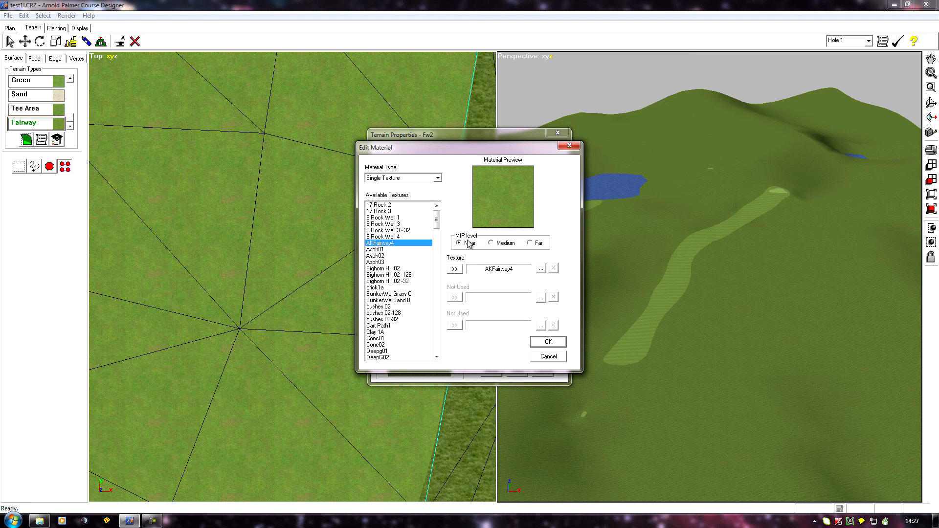
pyautogui.moveTo(530, 250)
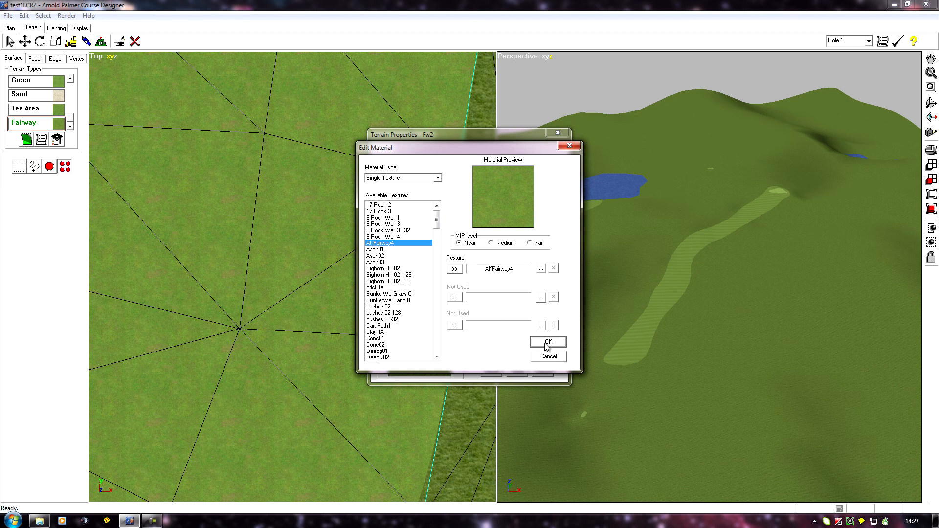
pyautogui.click(547, 342)
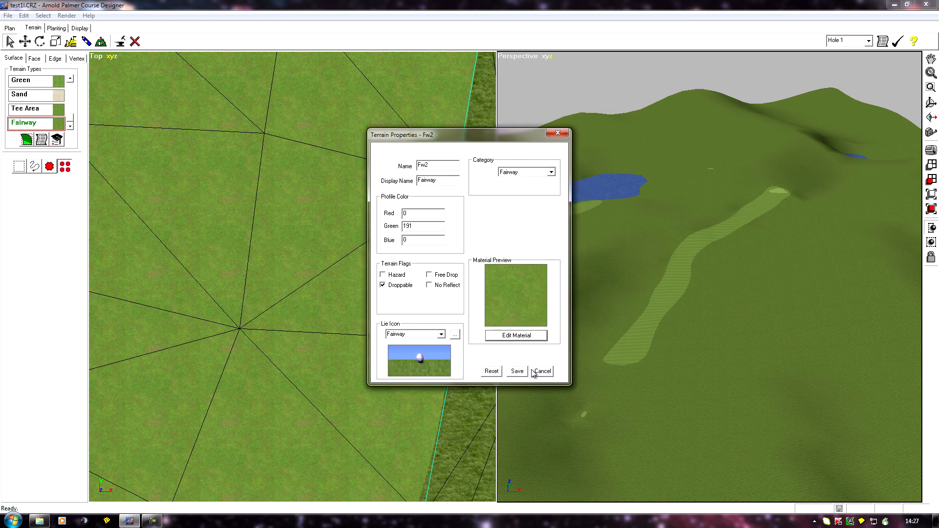
pyautogui.click(542, 371)
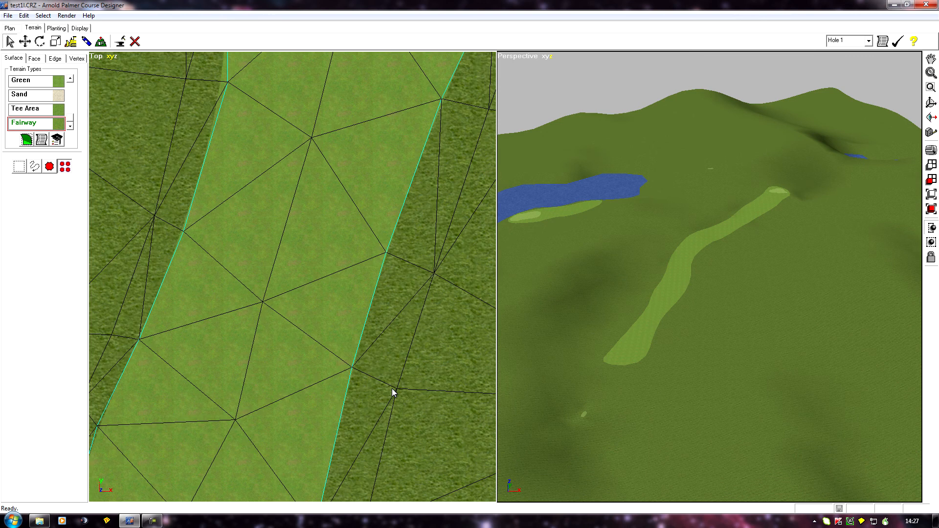
pyautogui.moveTo(264, 342)
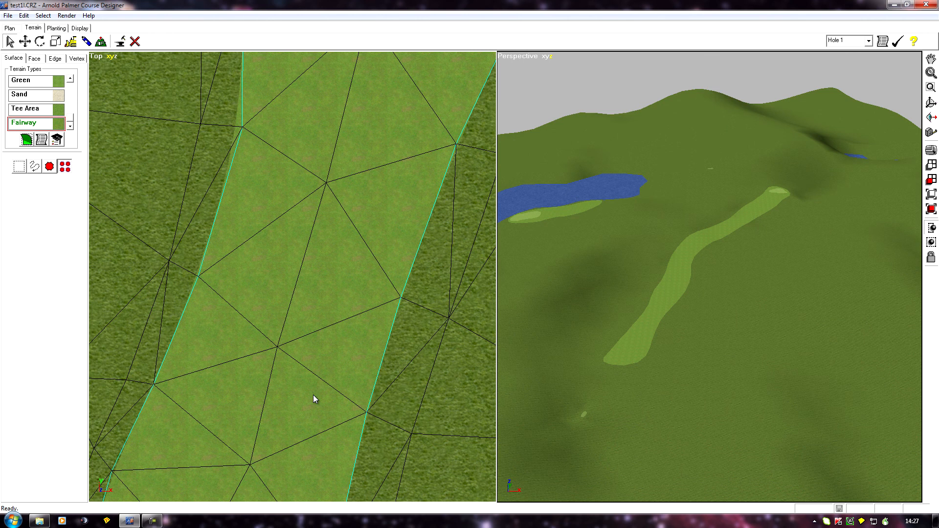
pyautogui.moveTo(315, 396)
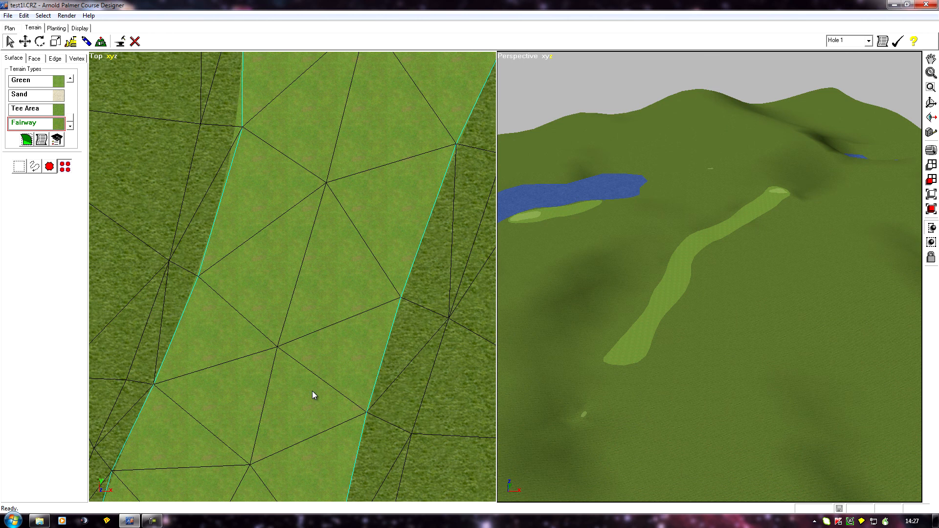
pyautogui.moveTo(205, 366)
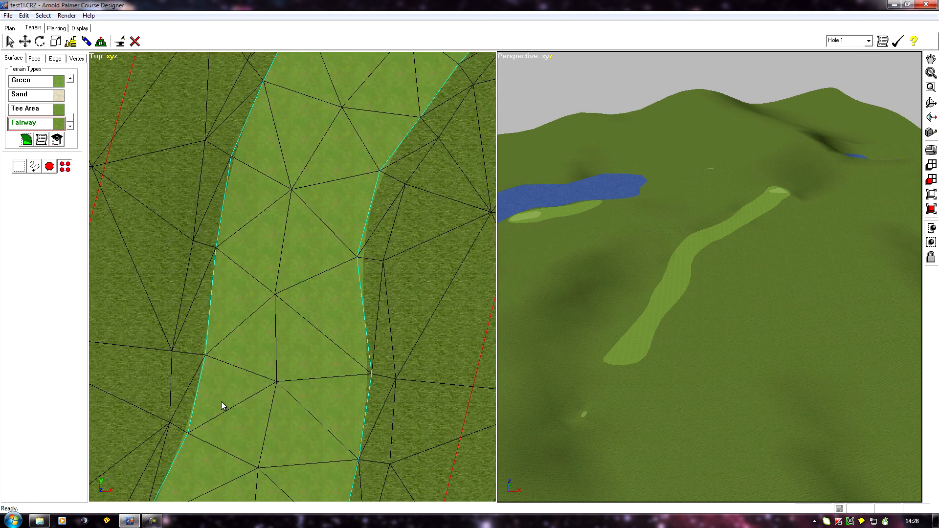
pyautogui.moveTo(279, 433)
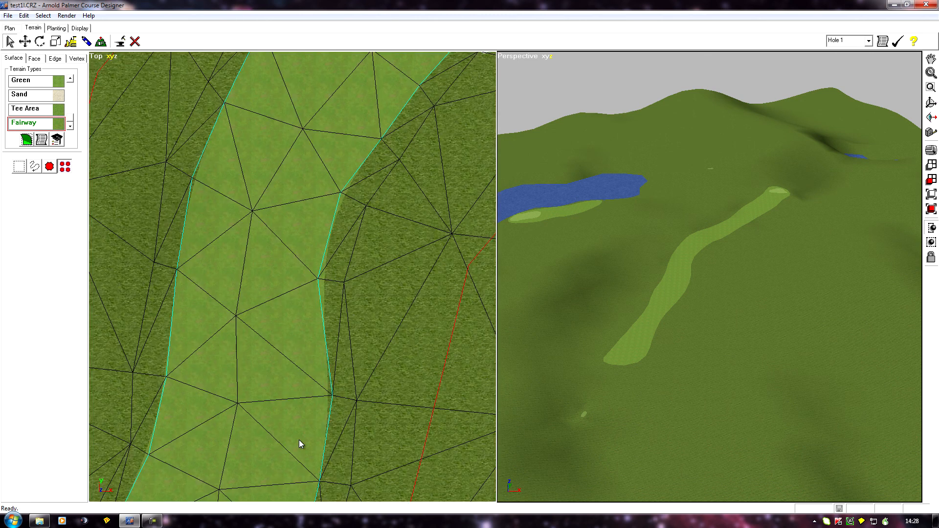
pyautogui.moveTo(283, 446)
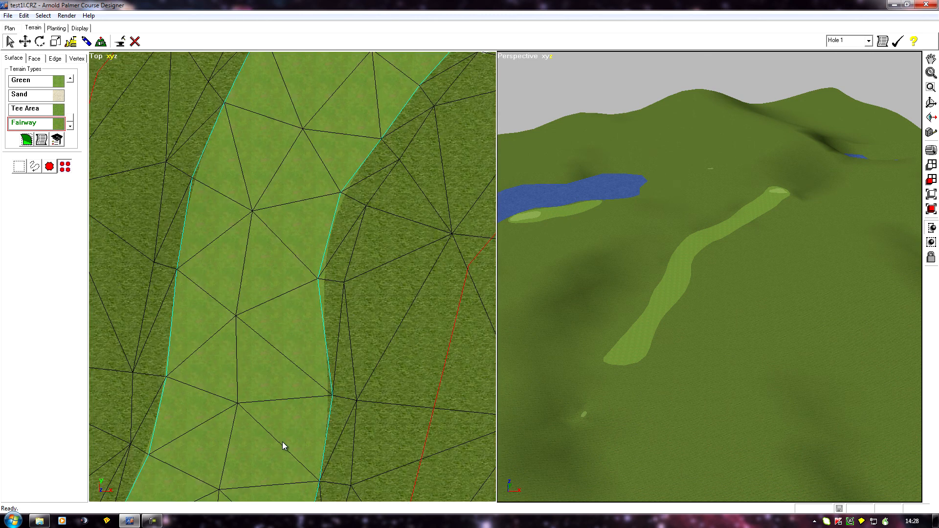